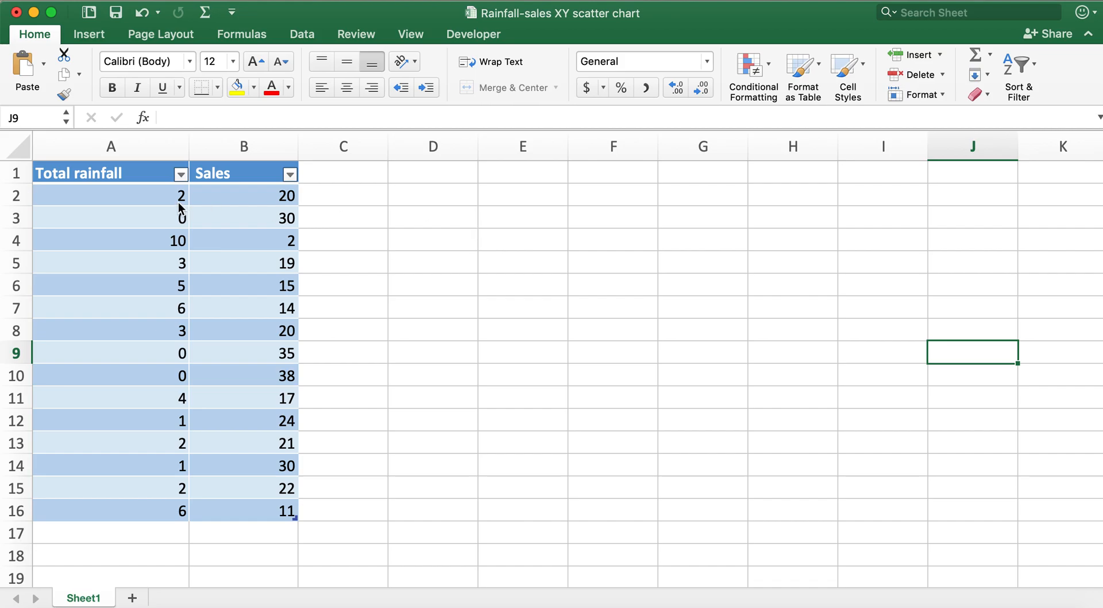
mouse_move(184, 196)
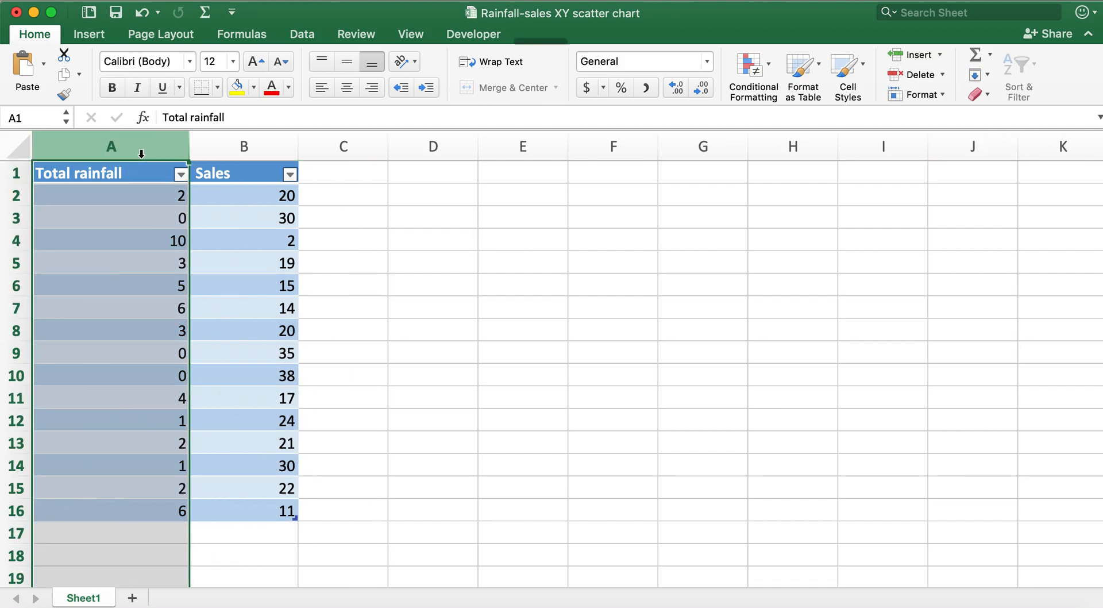
Step: Drag-select the Total rainfall and Sales table from A1 to B16
left_click(243, 146)
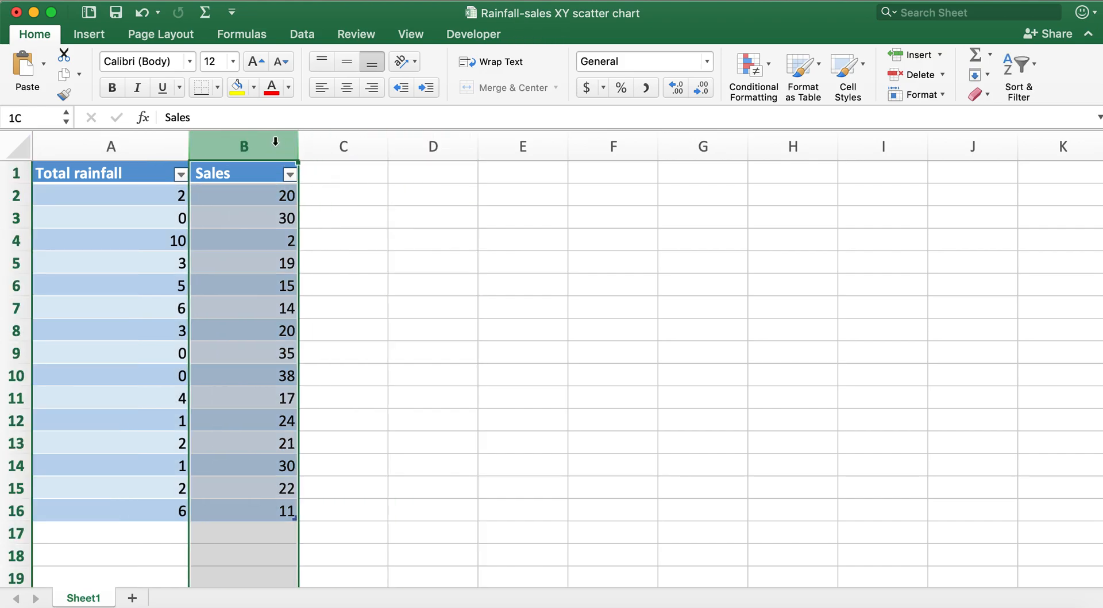
left_click(343, 240)
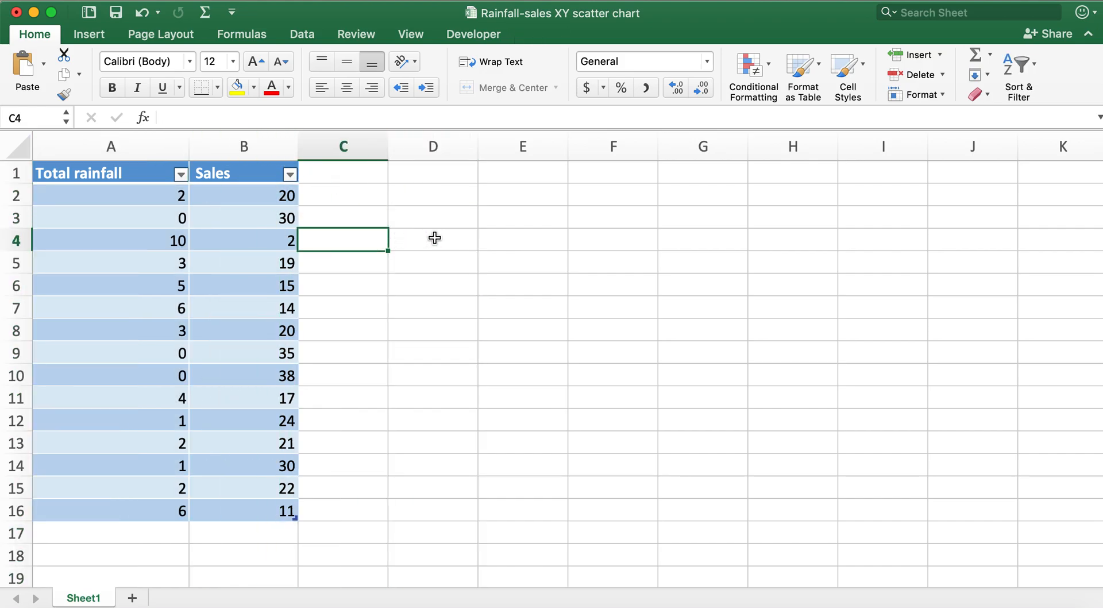
left_click(523, 284)
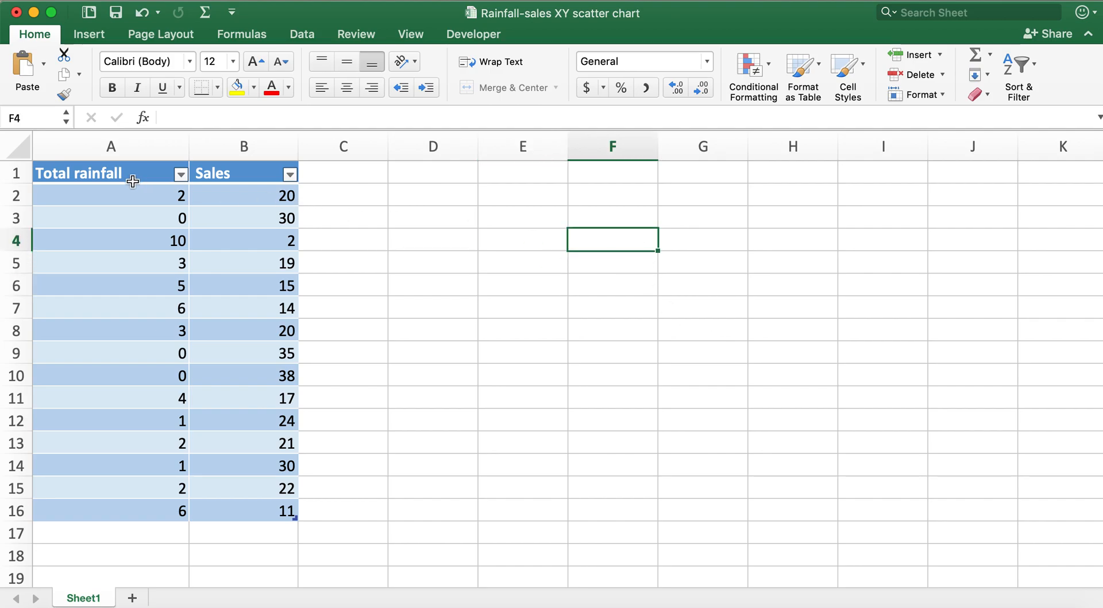
left_click_drag(111, 172, 246, 500)
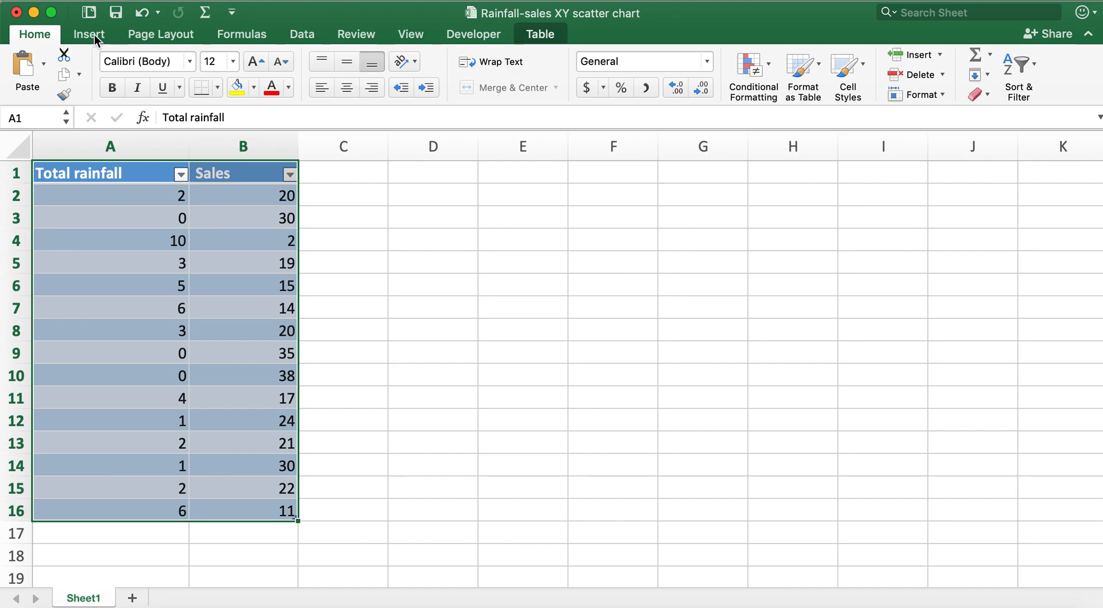
Step: Preview Recommended Charts led by a Scatter suggestion, then dismiss them
left_click(88, 35)
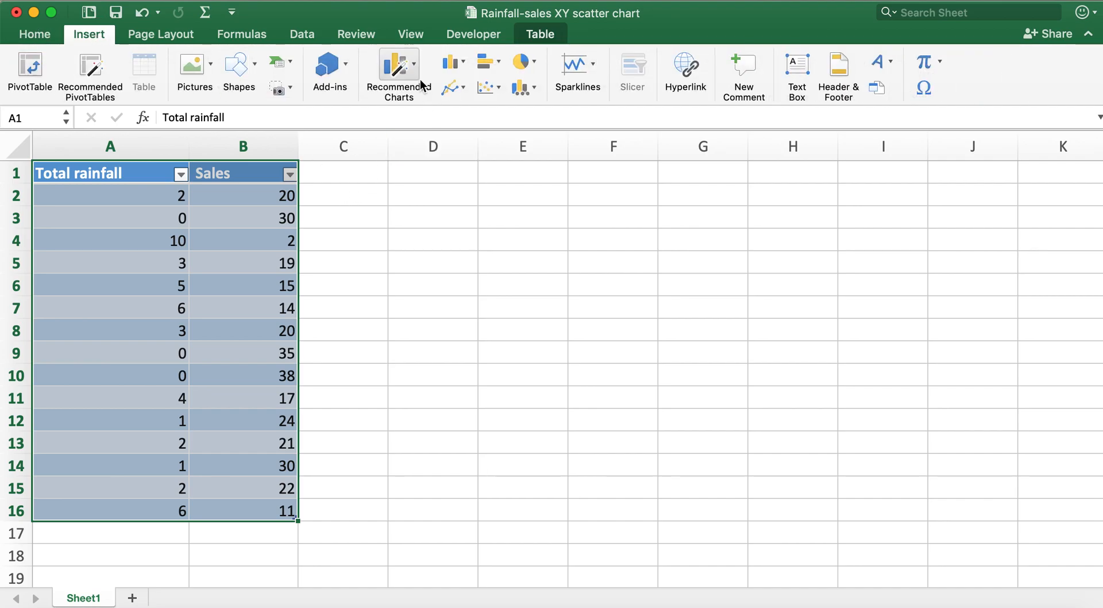
left_click(397, 64)
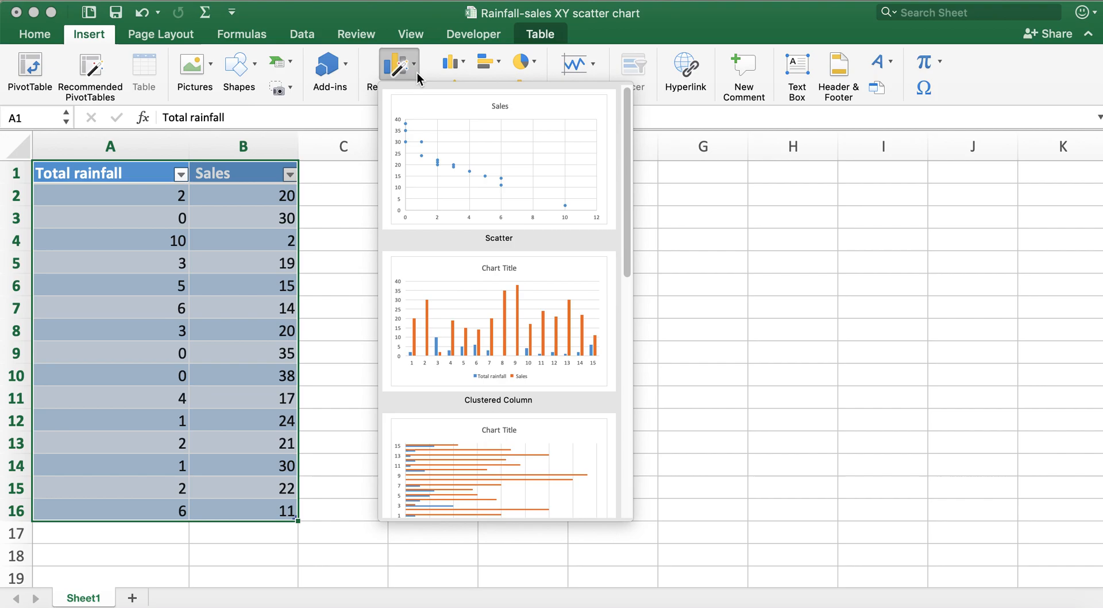
mouse_move(508, 160)
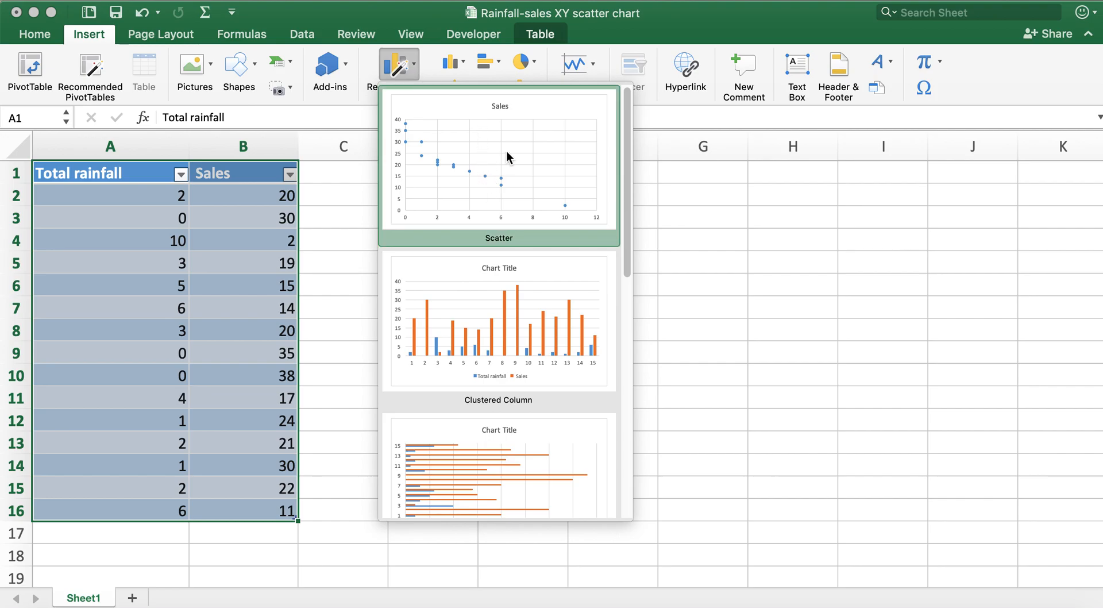
mouse_move(633, 239)
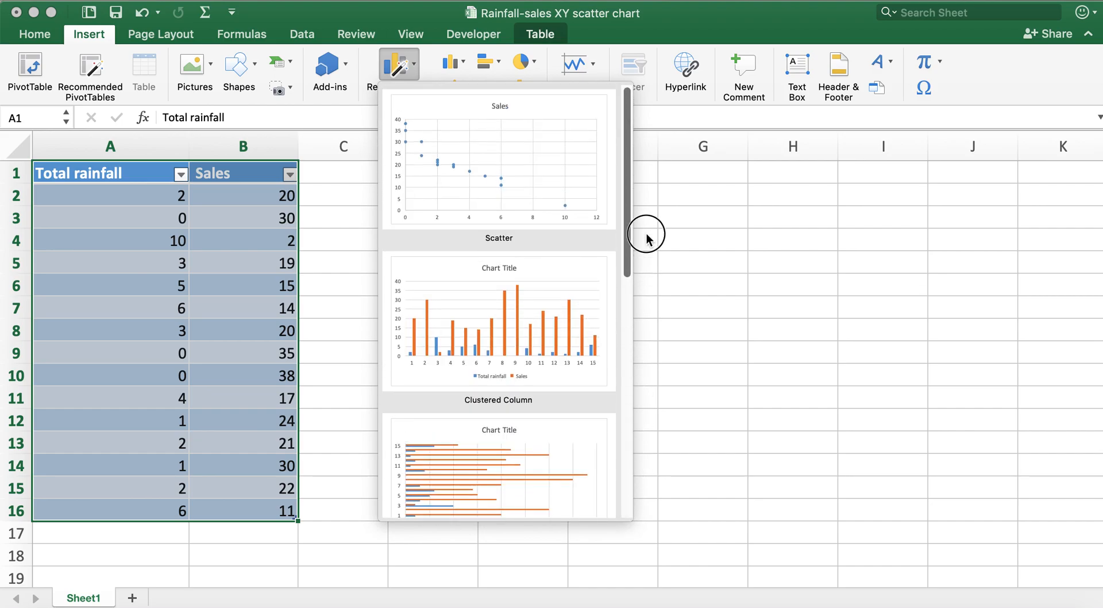
left_click(511, 125)
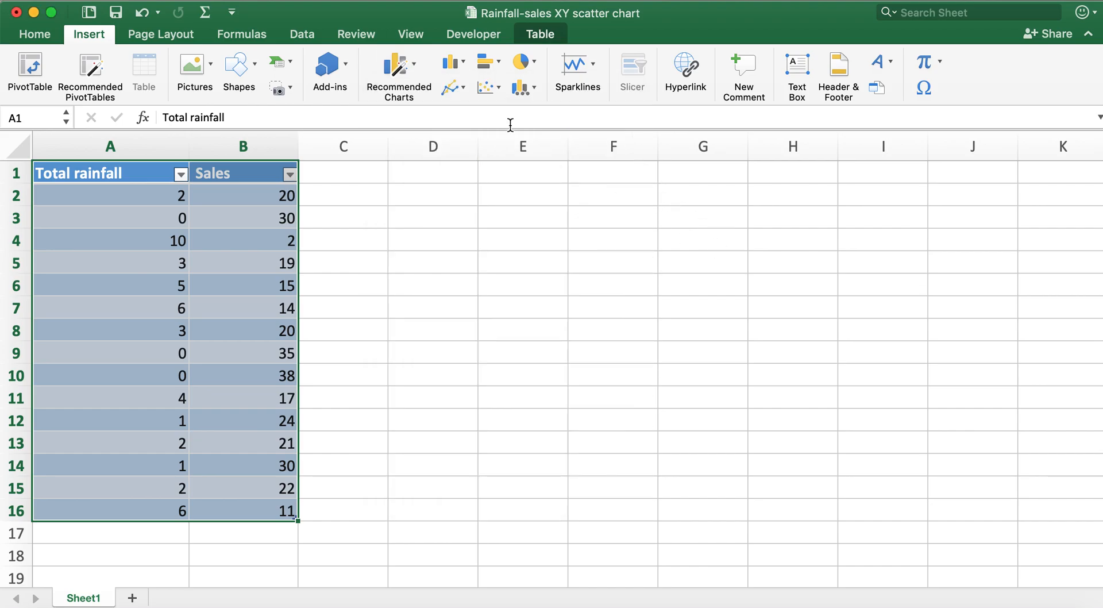
mouse_move(484, 87)
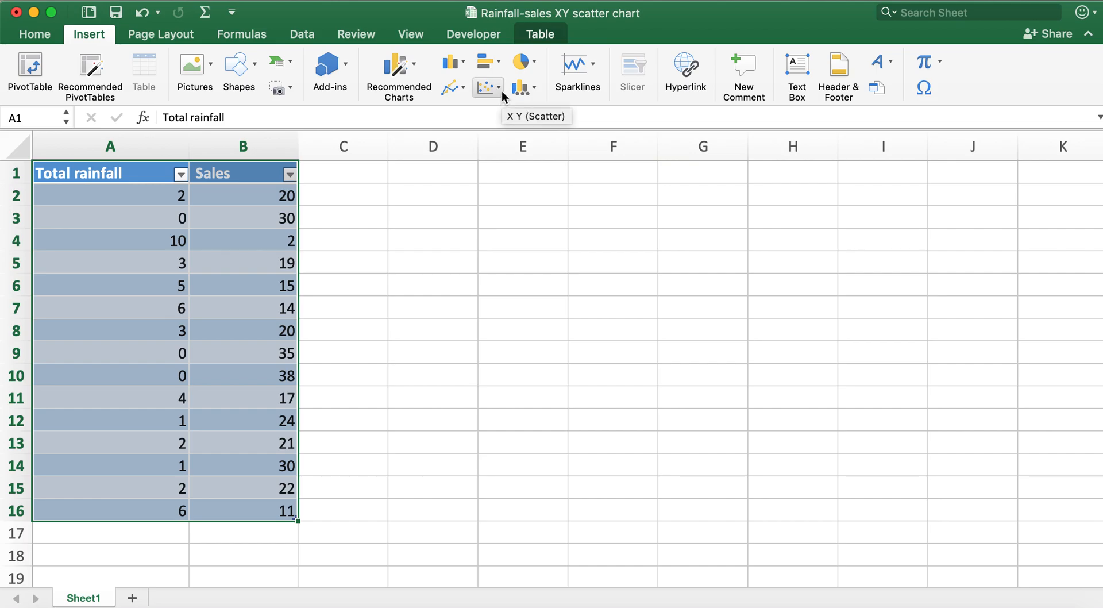
Step: Open the X Y (Scatter) chart gallery on the Insert ribbon
left_click(484, 87)
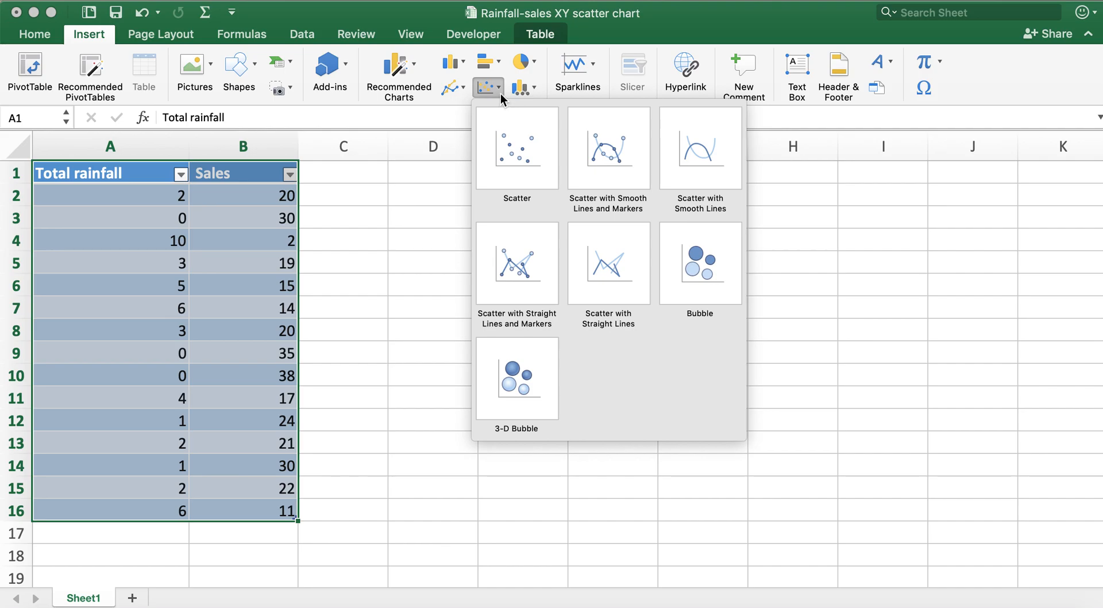
mouse_move(540, 162)
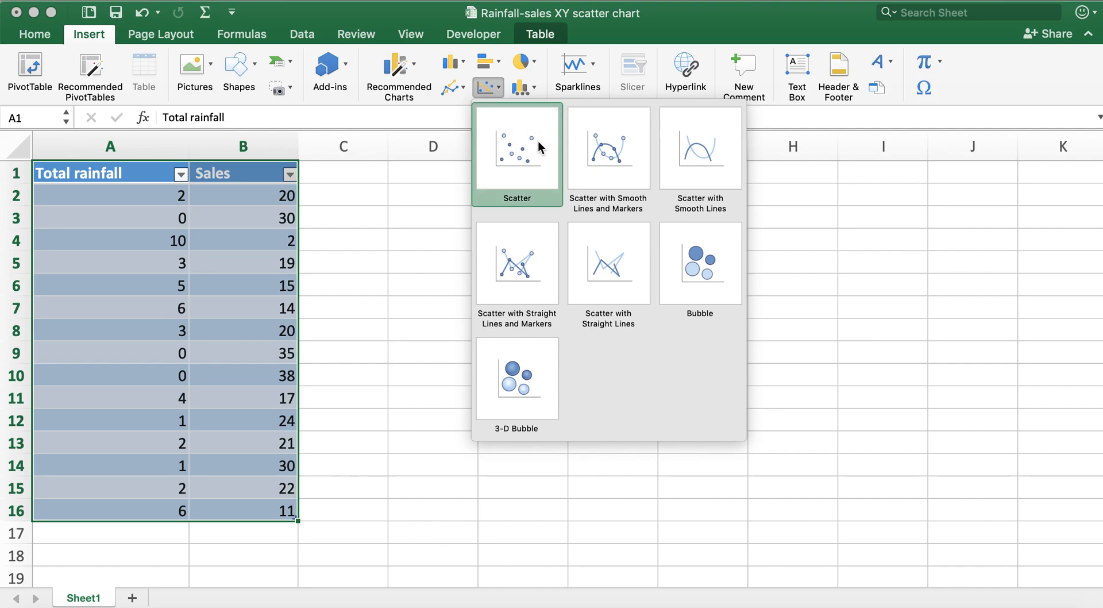
mouse_move(557, 175)
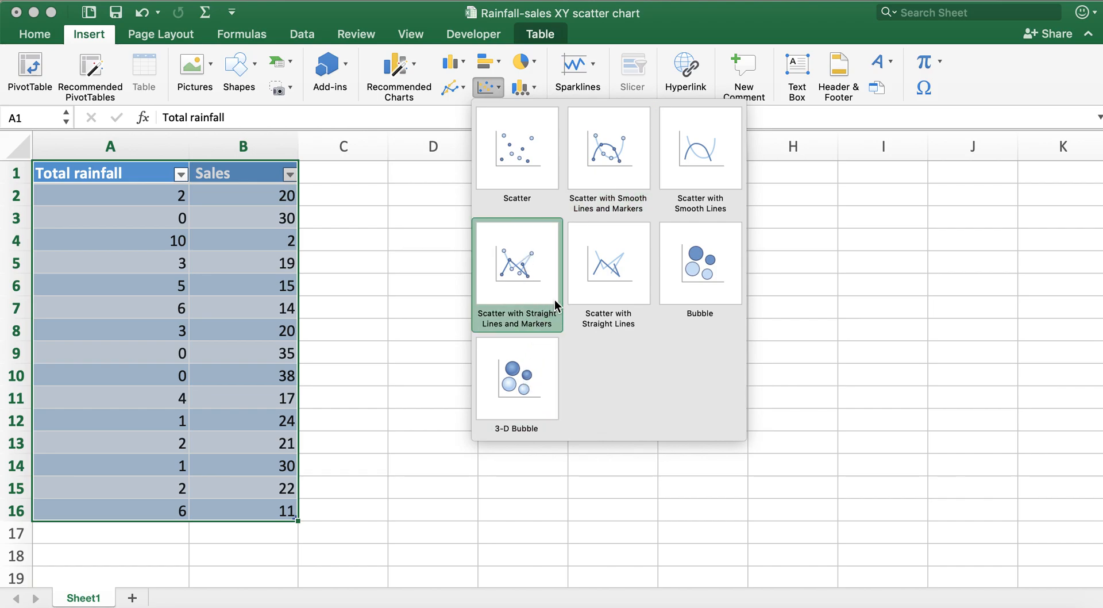
mouse_move(612, 305)
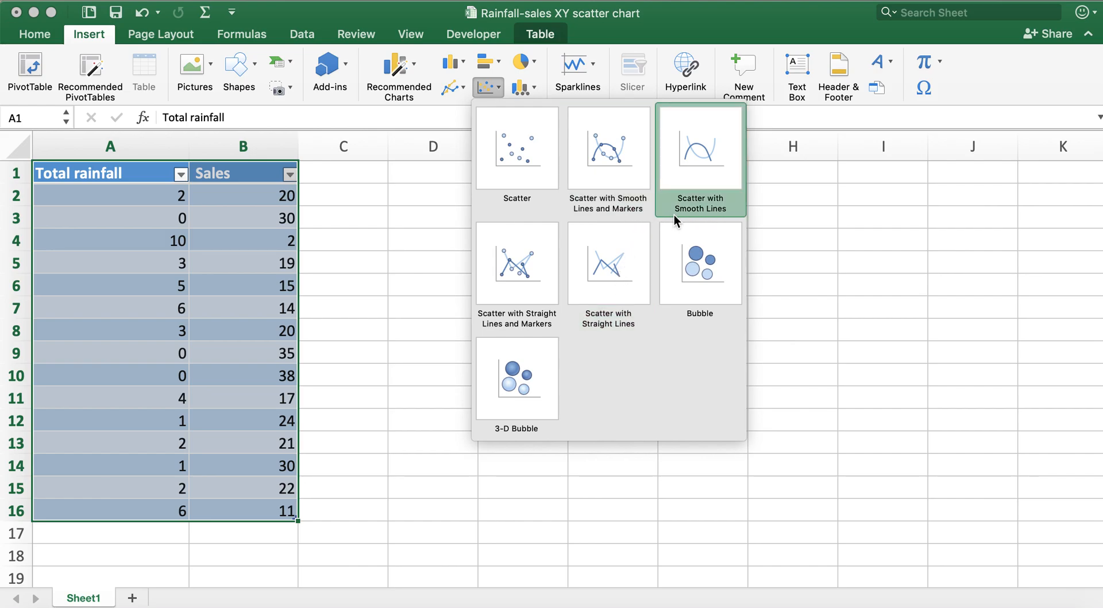
mouse_move(537, 347)
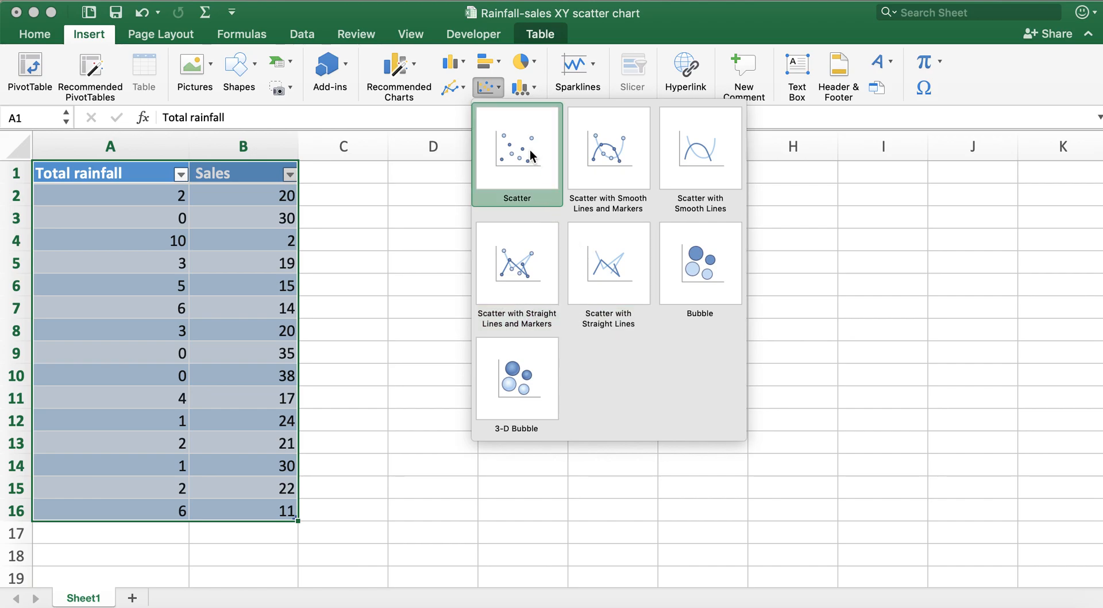
Step: Insert a markers-only Scatter chart beside the table and drag its corner to enlarge it
left_click(517, 151)
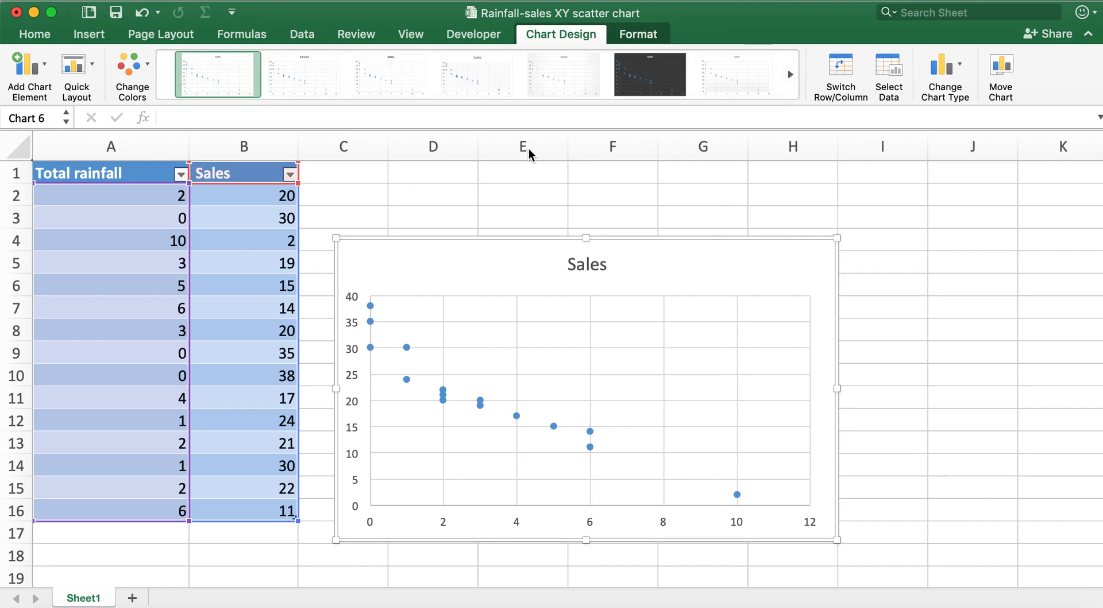
mouse_move(829, 233)
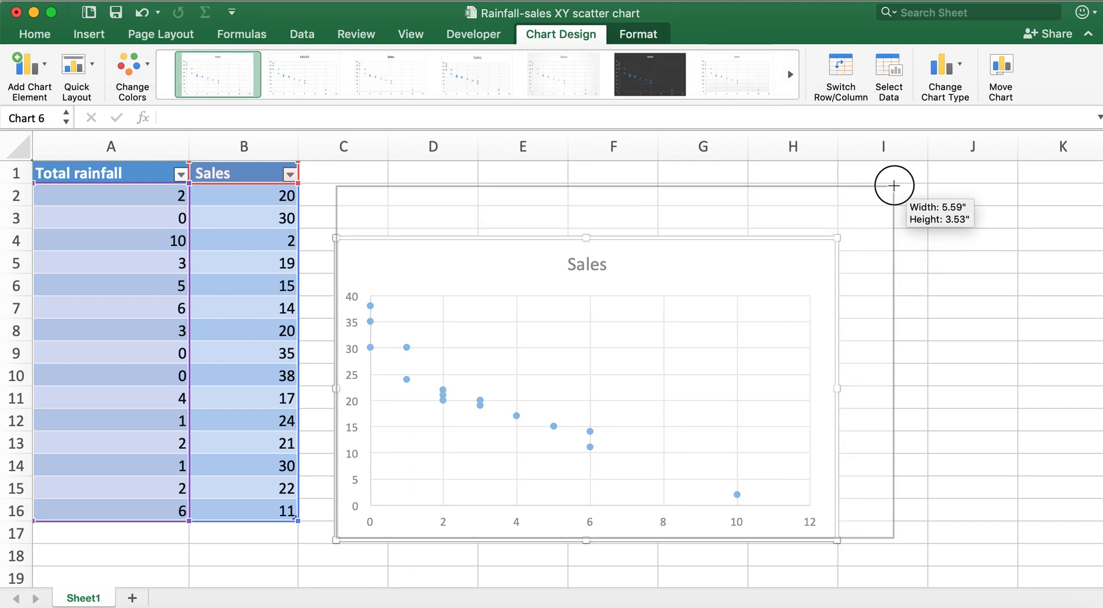
left_click_drag(894, 186, 900, 541)
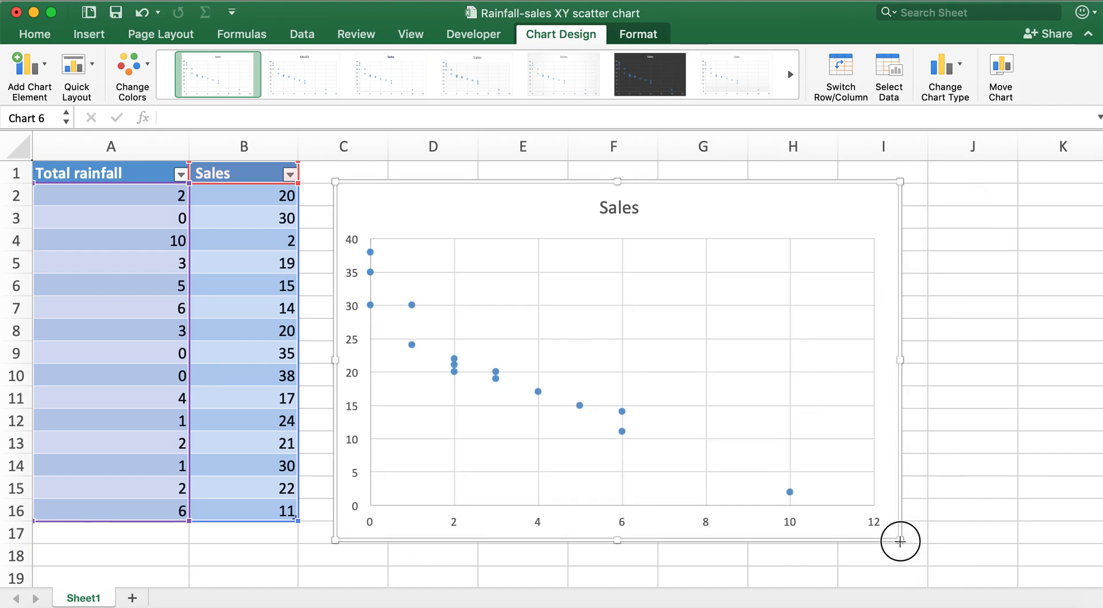
left_click_drag(899, 541, 946, 558)
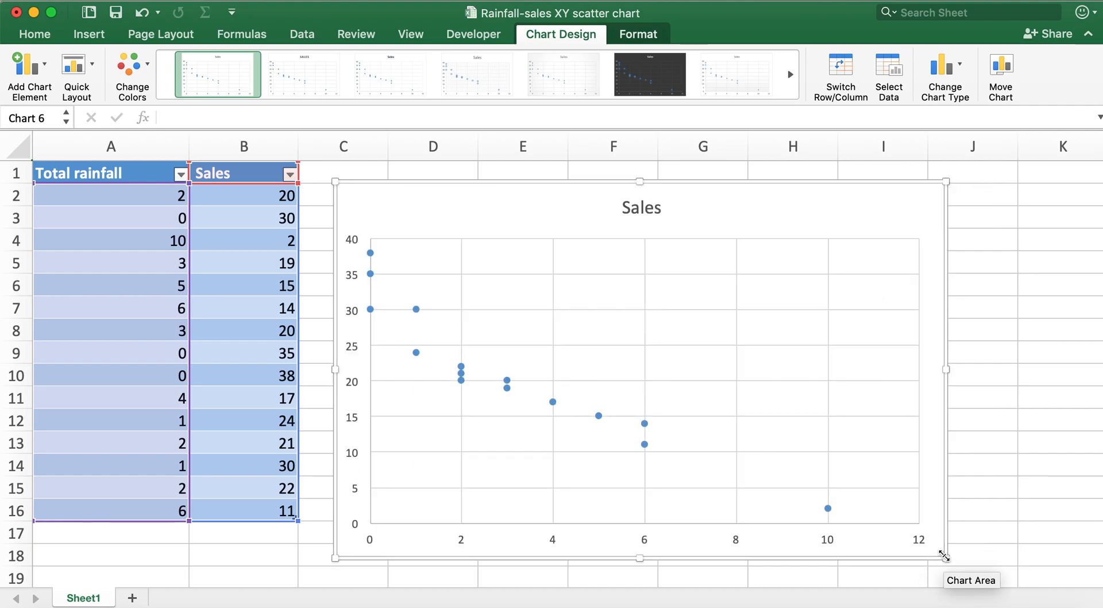
mouse_move(911, 193)
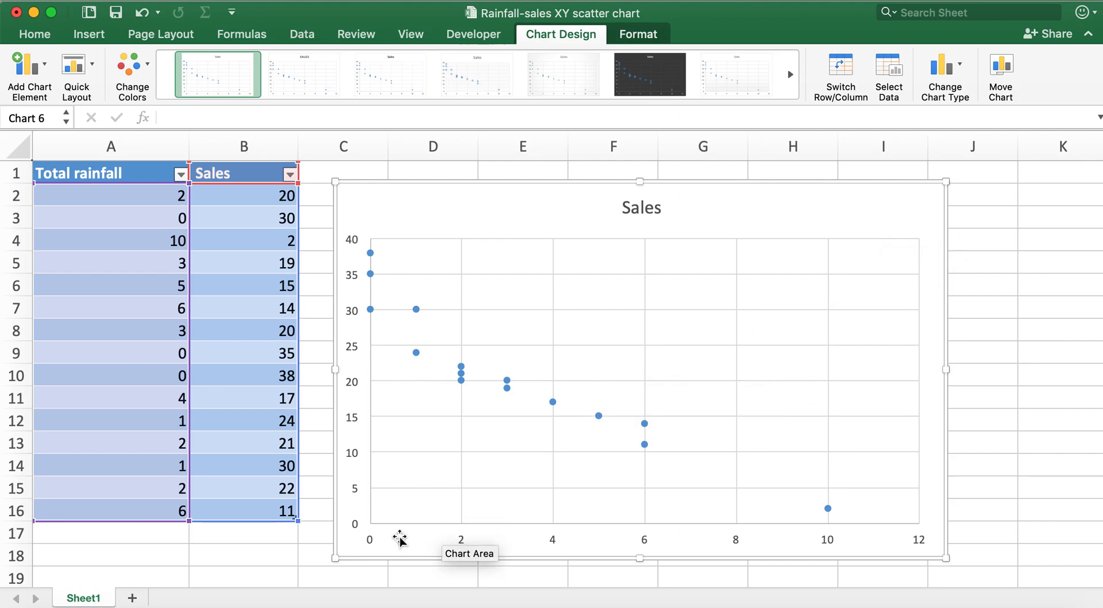
mouse_move(739, 583)
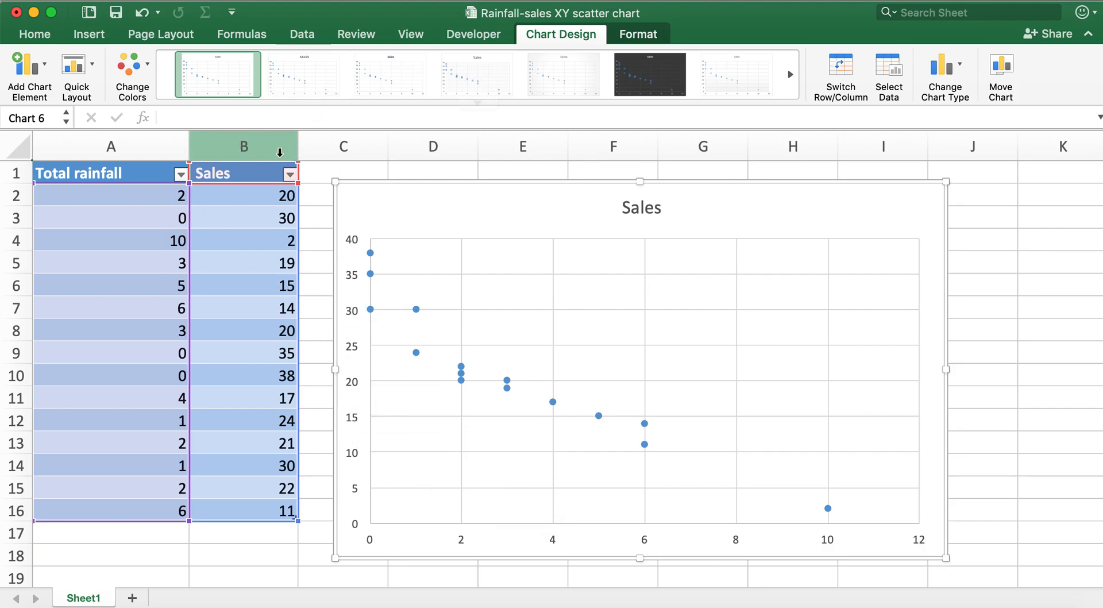
mouse_move(475, 503)
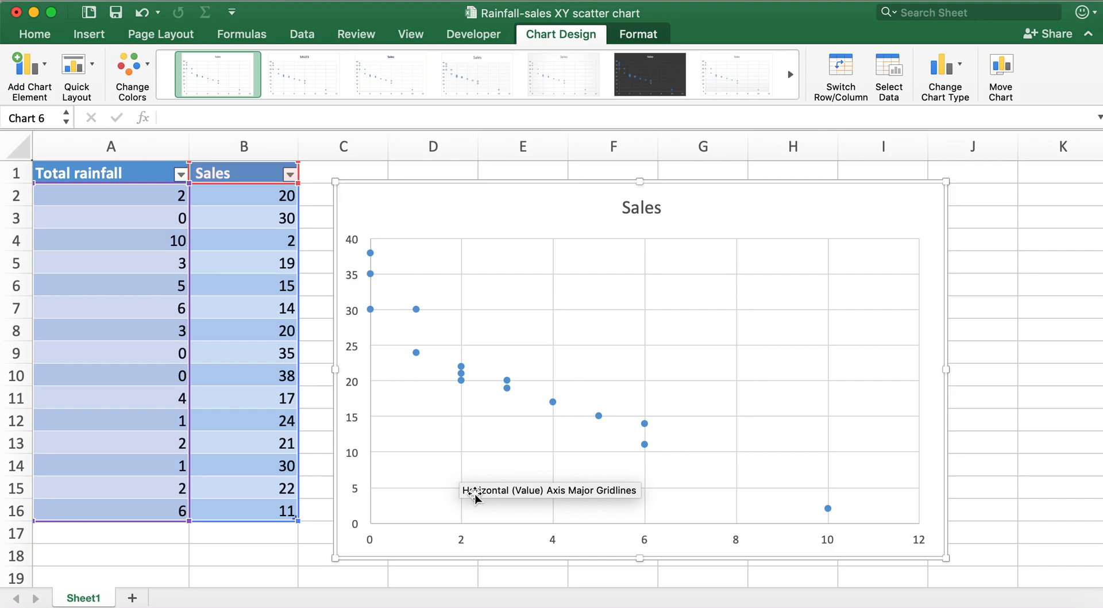
mouse_move(662, 547)
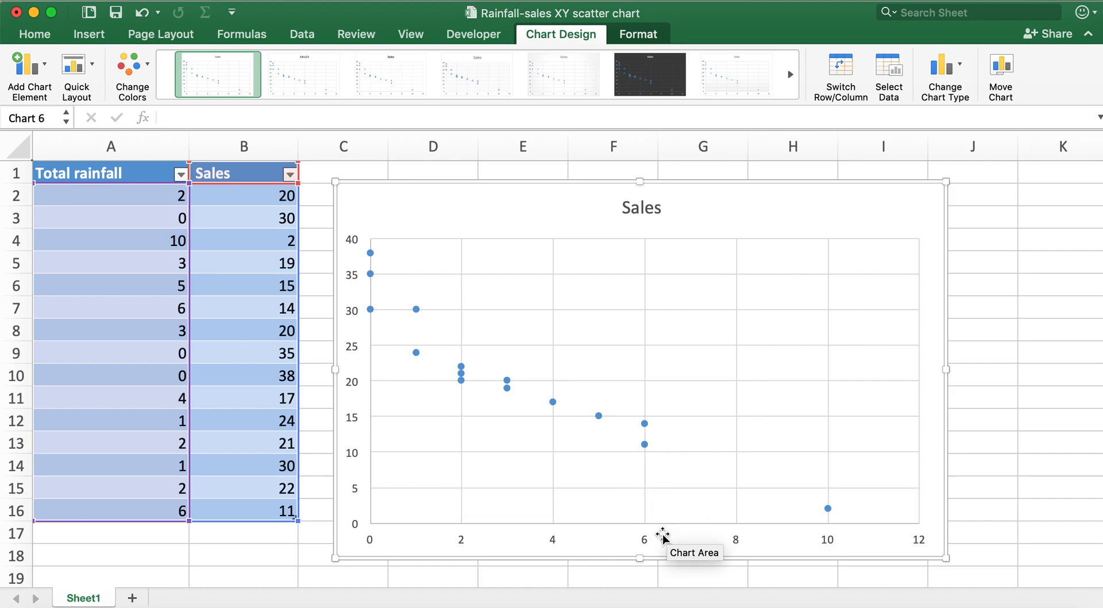
mouse_move(52, 89)
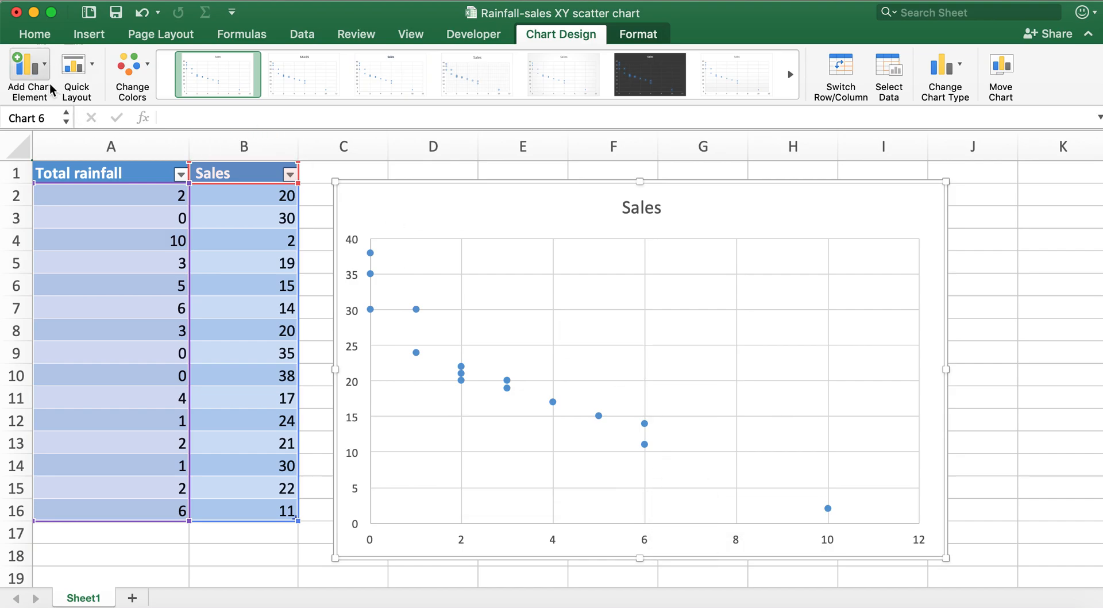
Step: Add axis titles: Total rainfall on the horizontal axis and Sales on the vertical axis
left_click(26, 62)
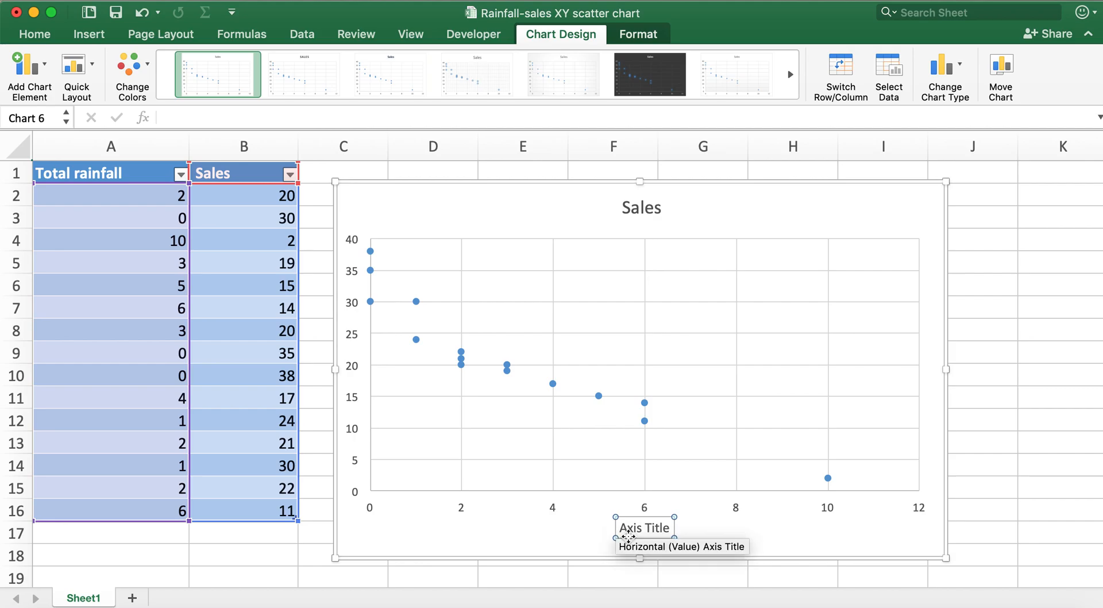
left_click(646, 528)
type("Total rainfall")
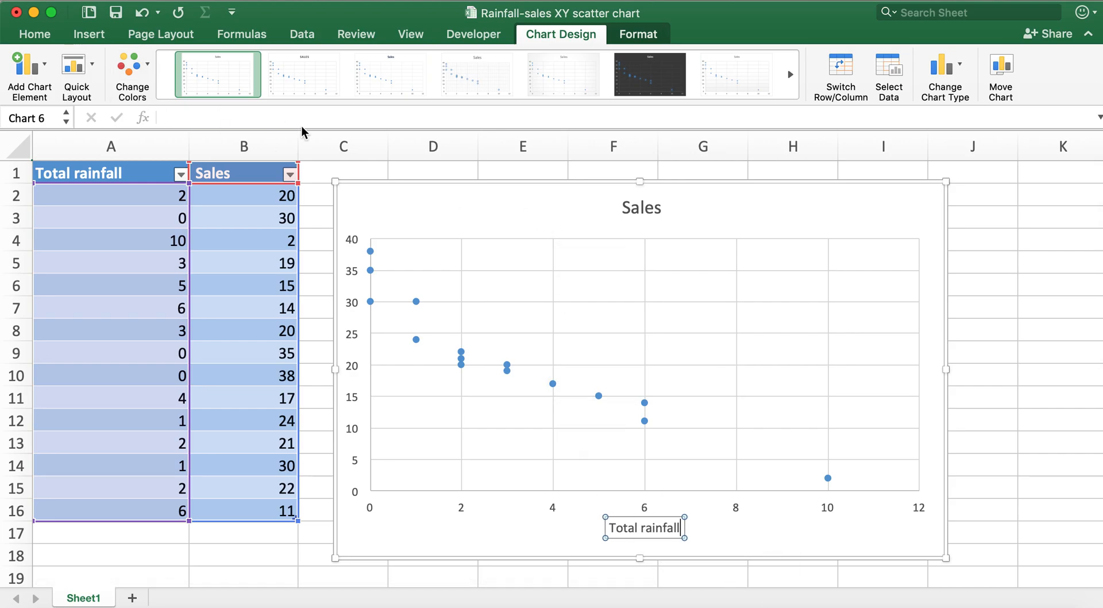
left_click(24, 67)
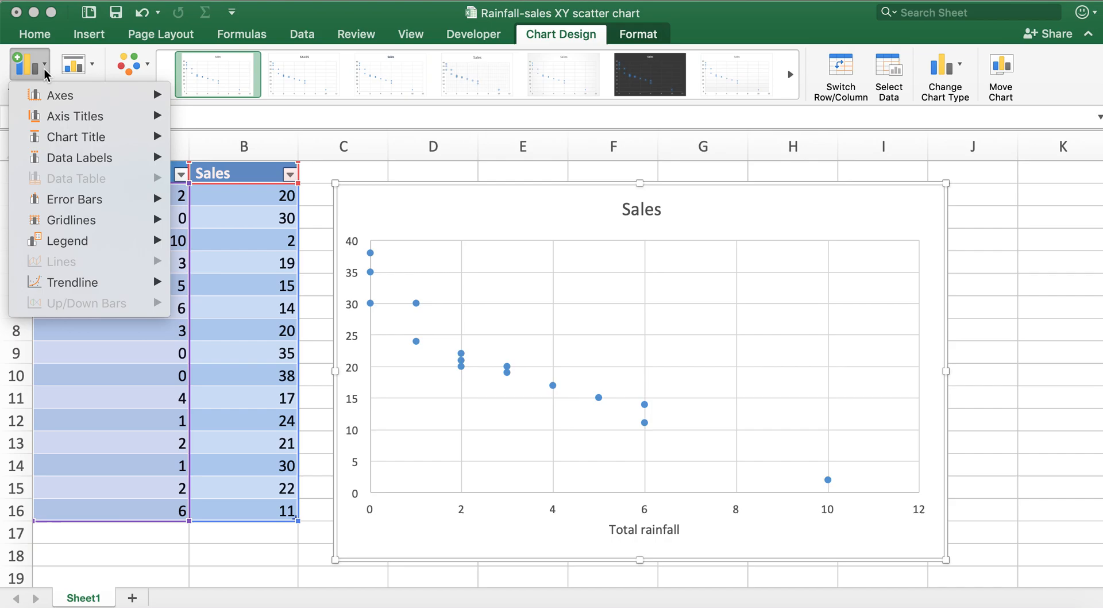
left_click(75, 116)
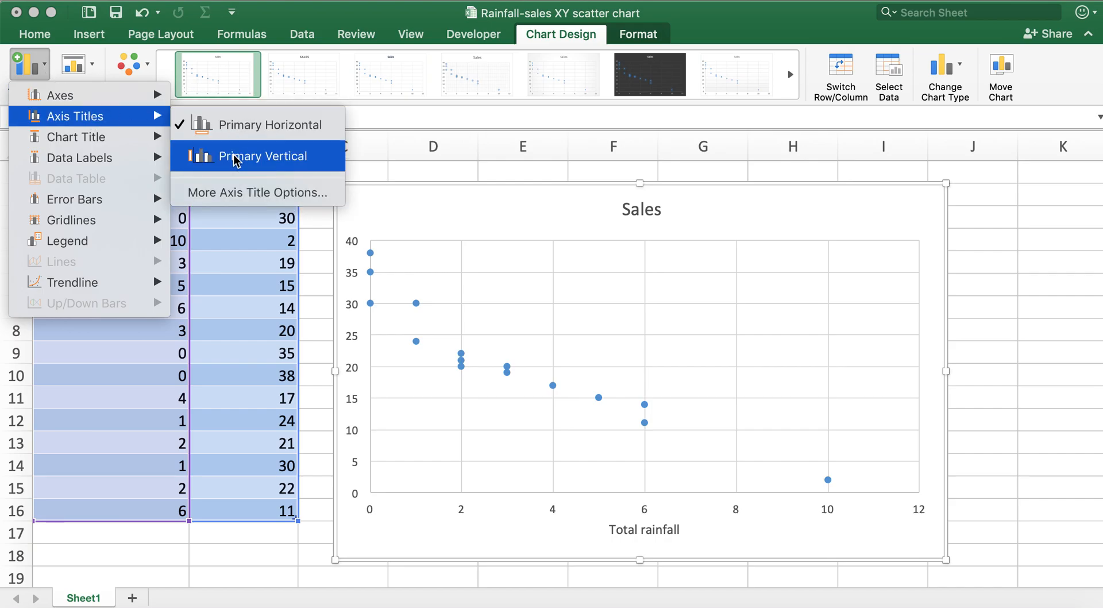
left_click(262, 155)
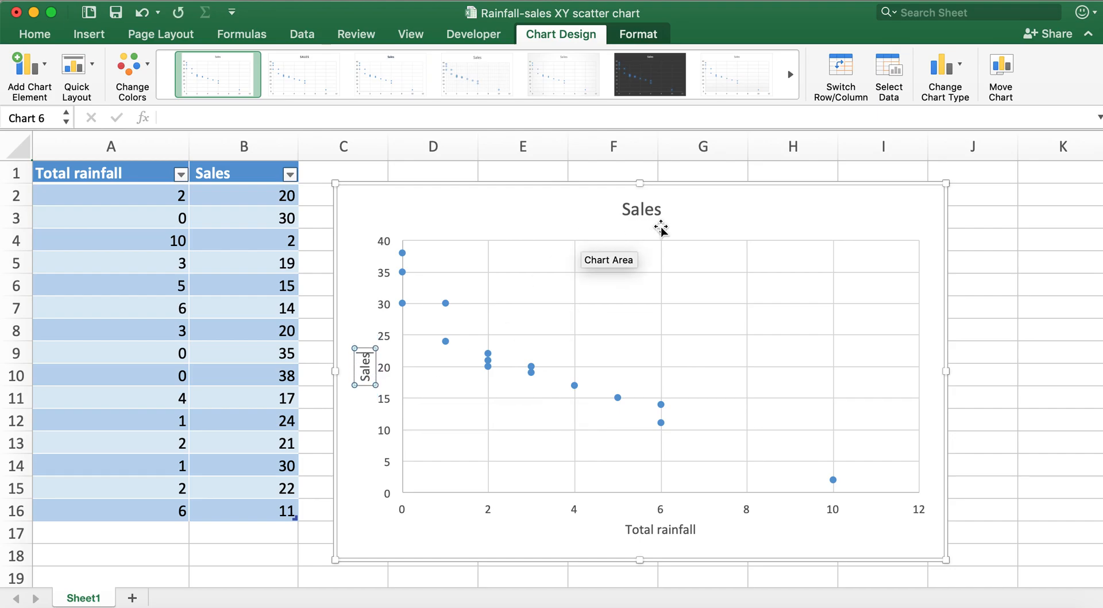
Step: Retype the chart title as 'XY scatter chart'
double_click(640, 209)
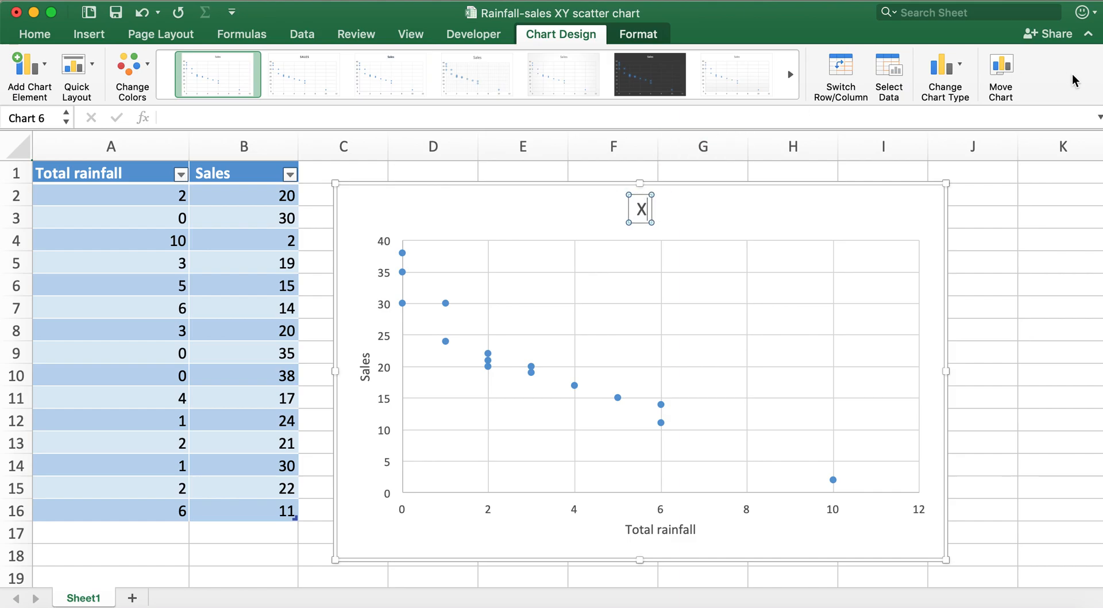
type("XY sch")
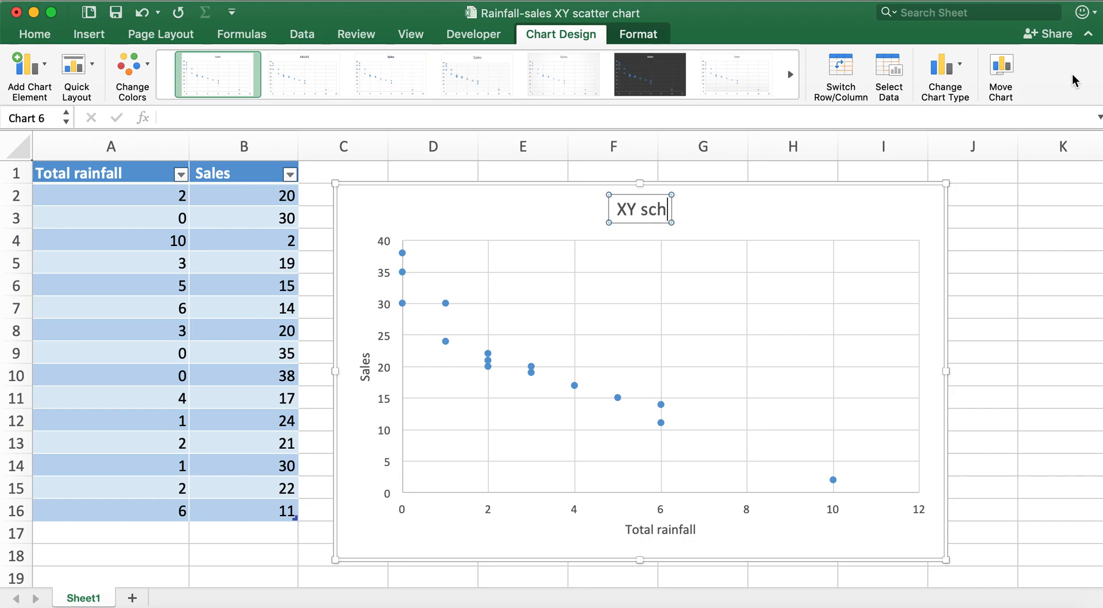
type("a")
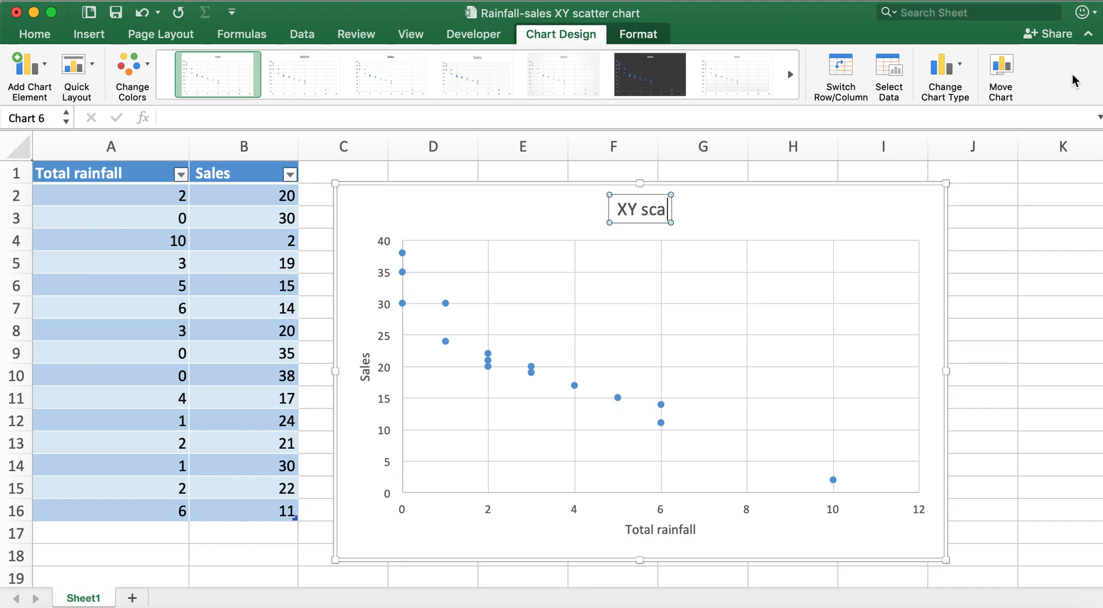
type("tter chart")
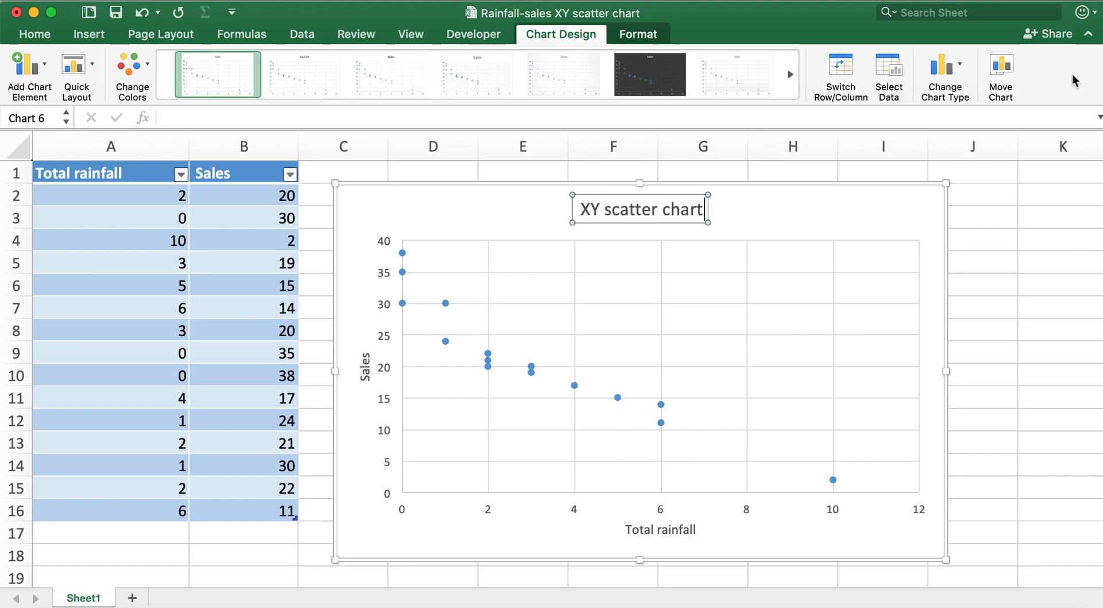
mouse_move(960, 124)
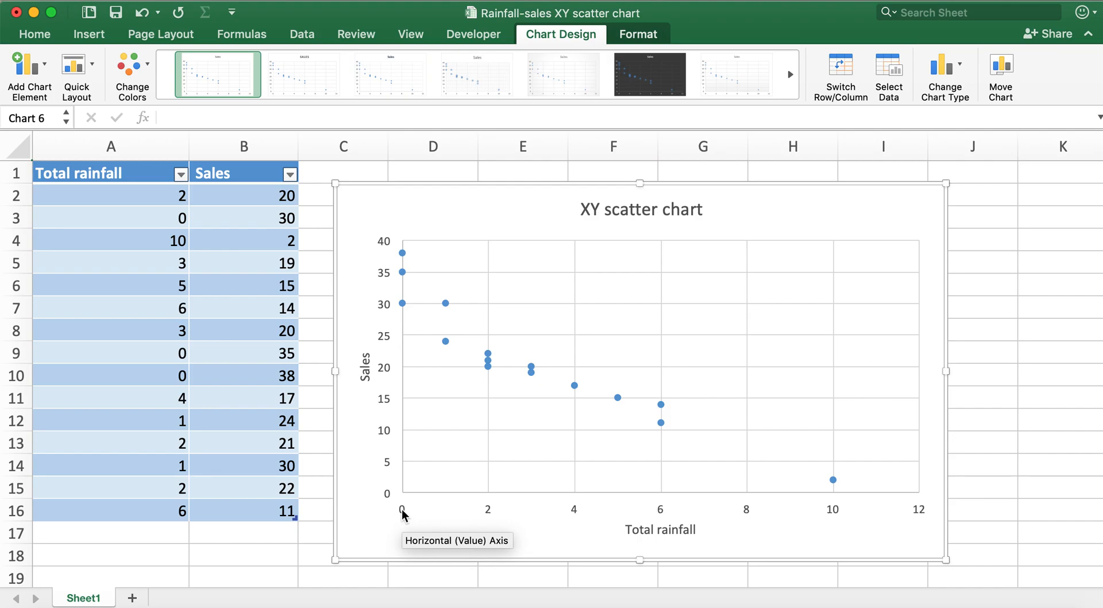
mouse_move(403, 303)
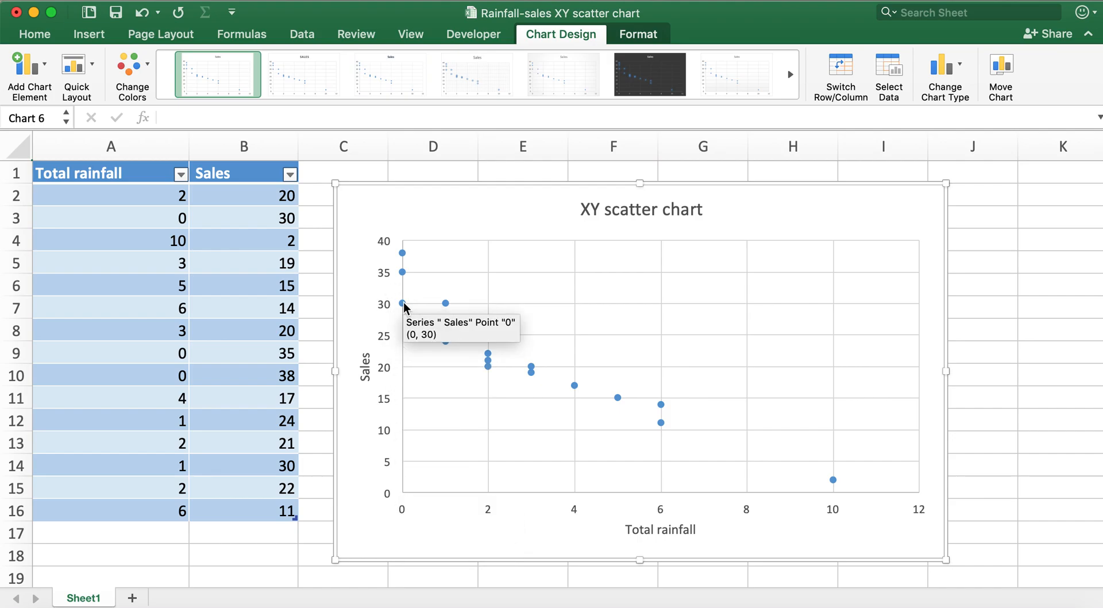
mouse_move(404, 270)
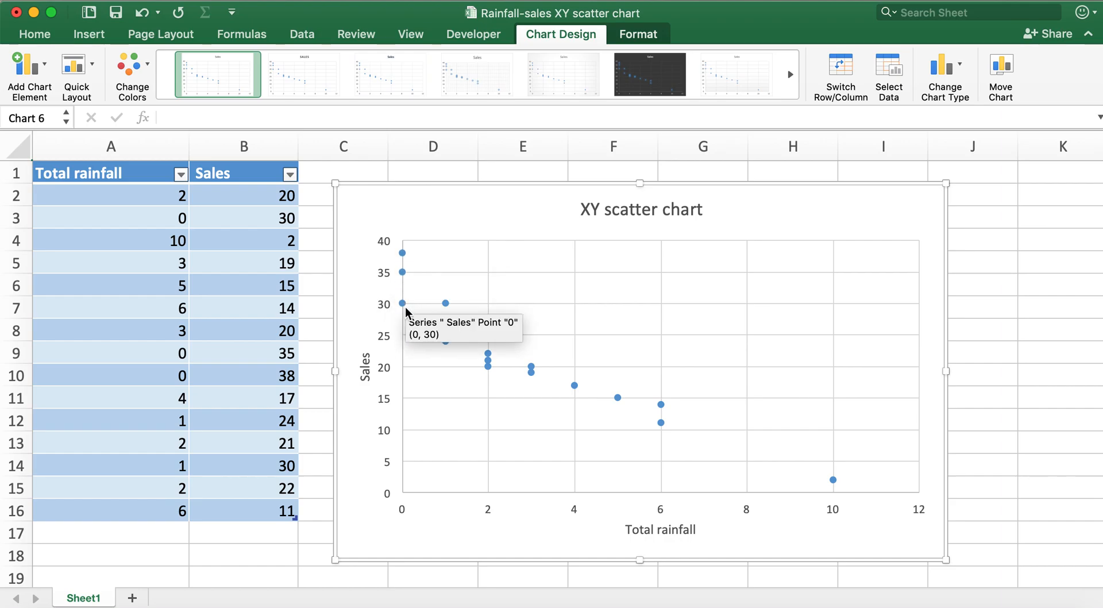
mouse_move(404, 312)
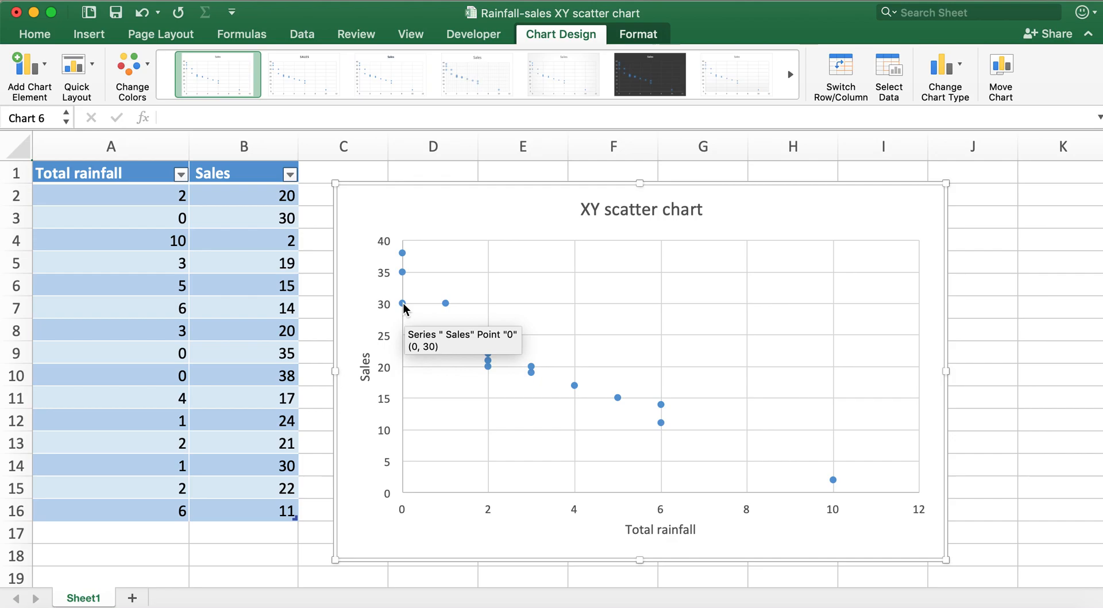
mouse_move(575, 410)
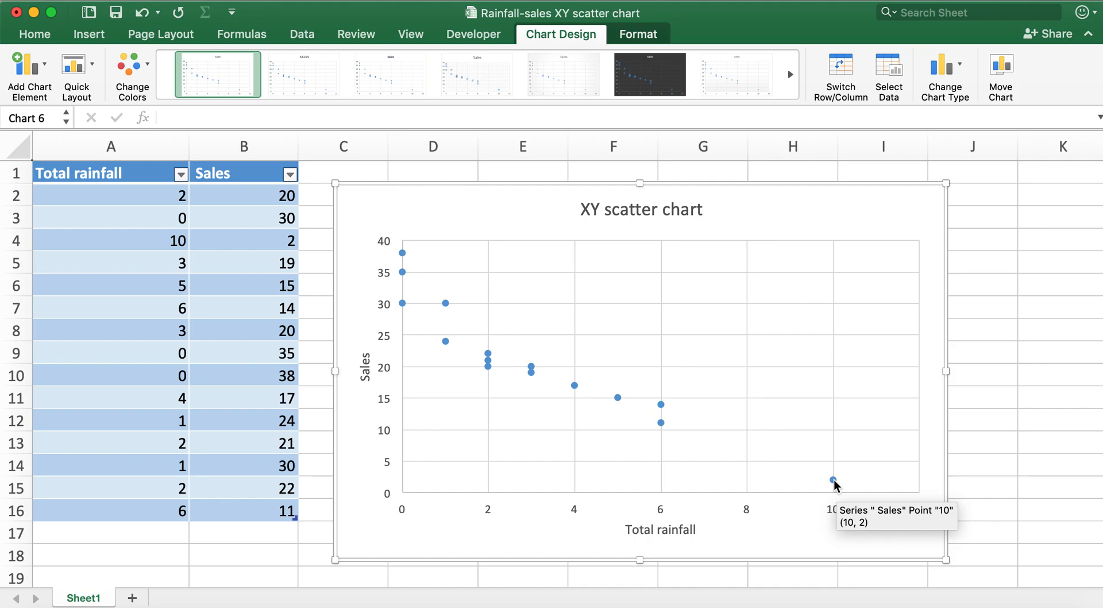
mouse_move(416, 348)
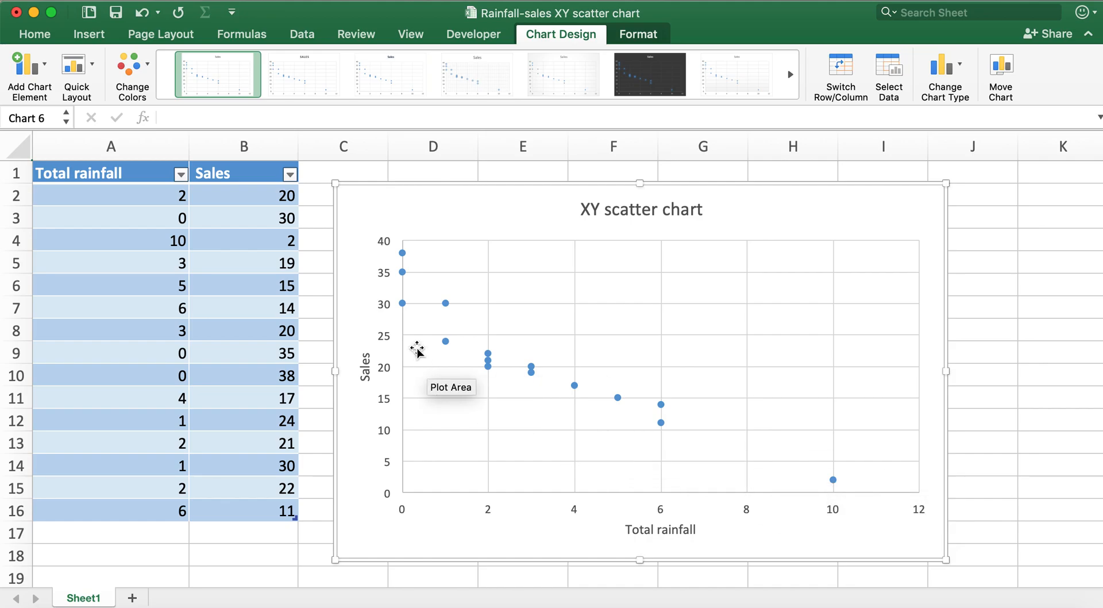
mouse_move(834, 482)
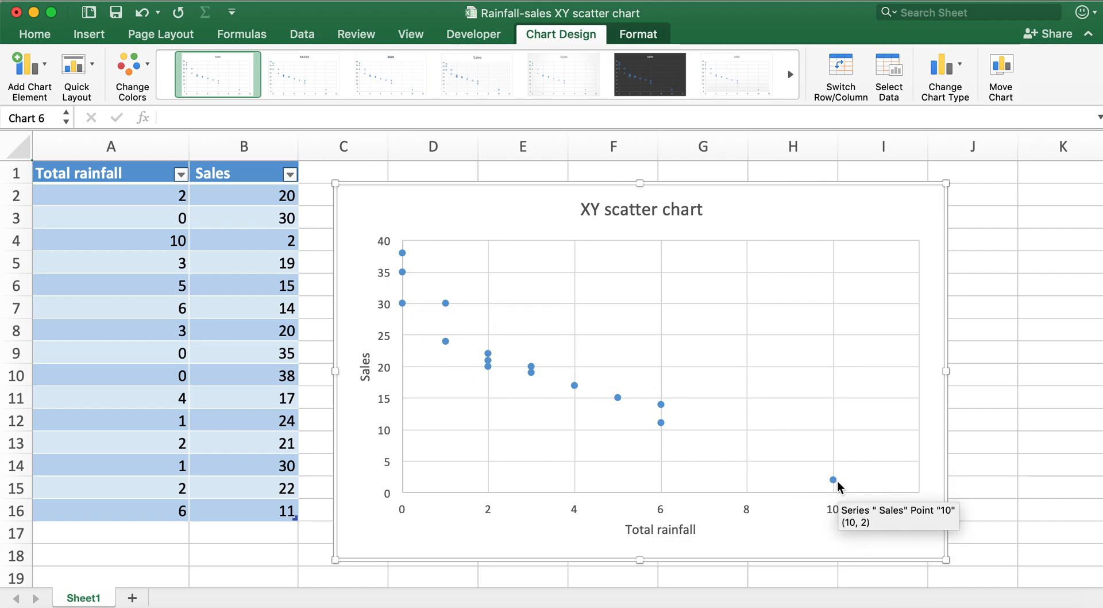
mouse_move(618, 266)
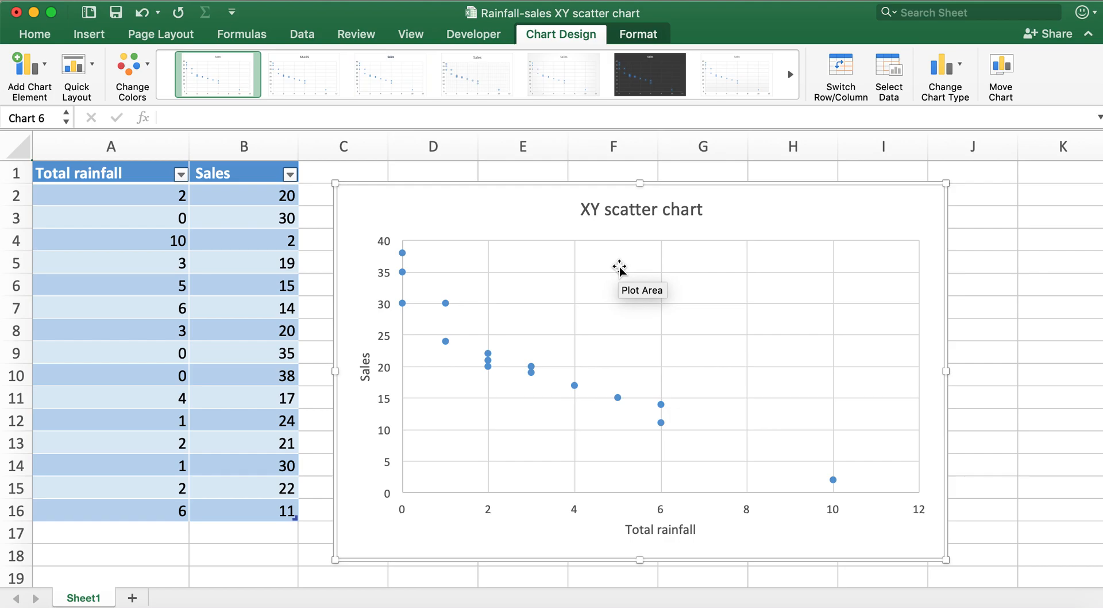
mouse_move(415, 194)
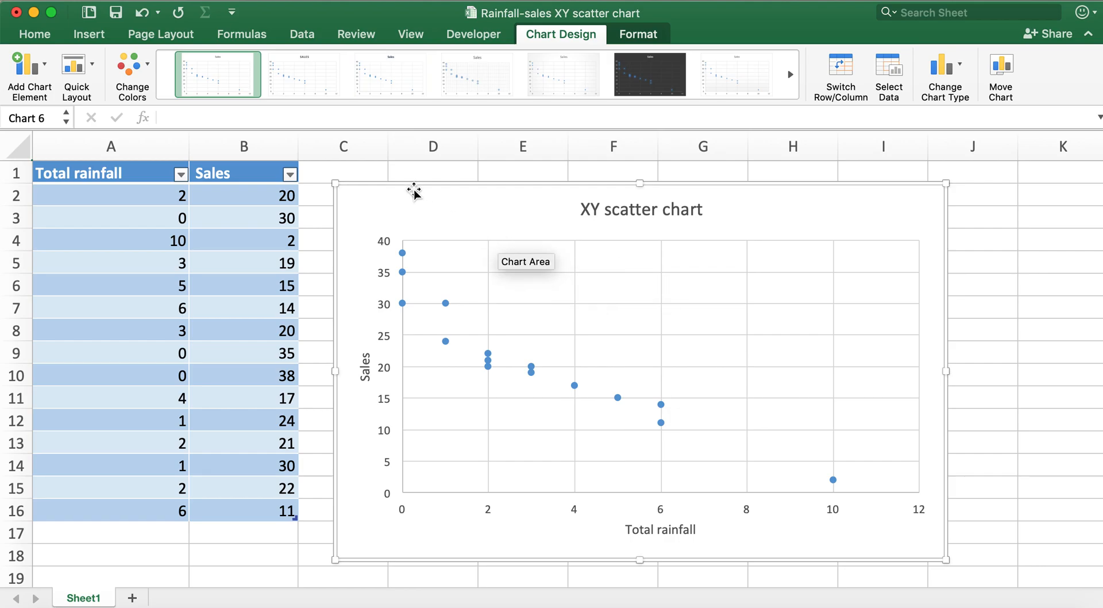
Step: Add a Linear trendline from Add Chart Element
left_click(23, 65)
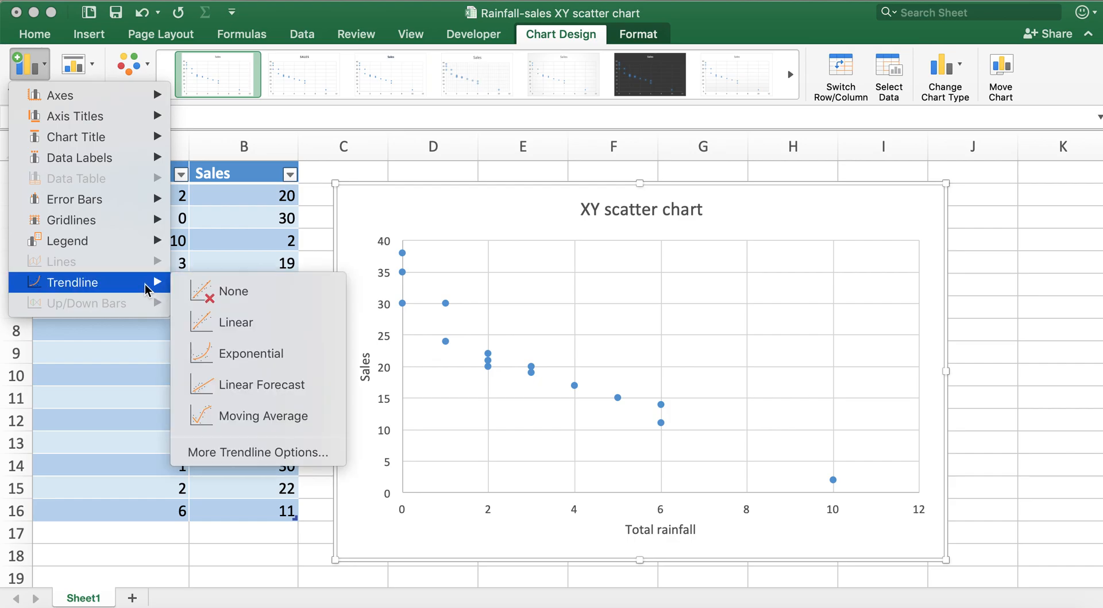
mouse_move(274, 333)
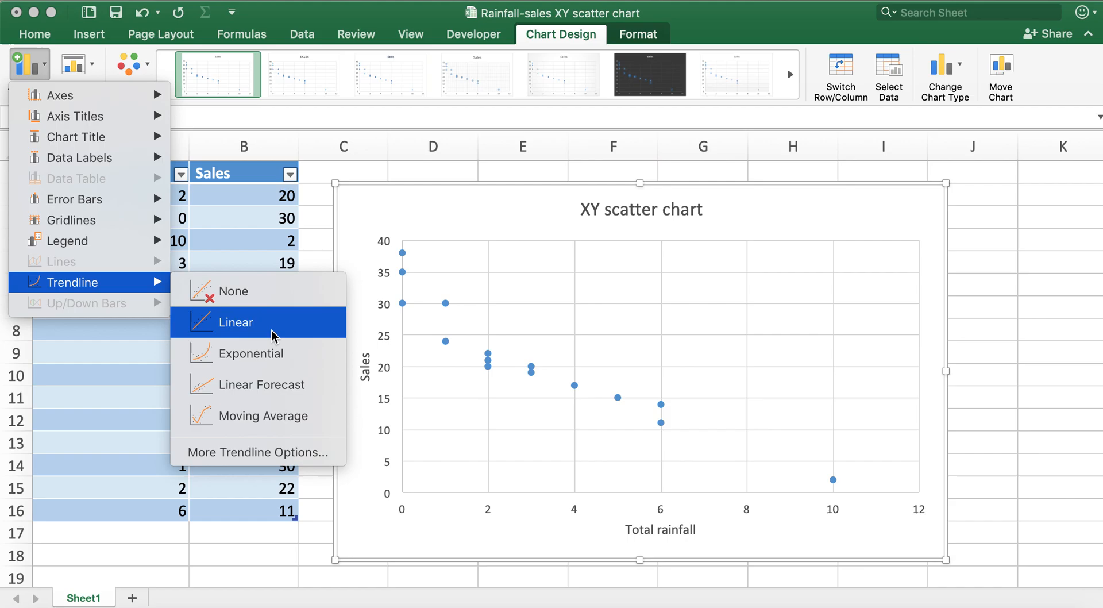
mouse_move(273, 328)
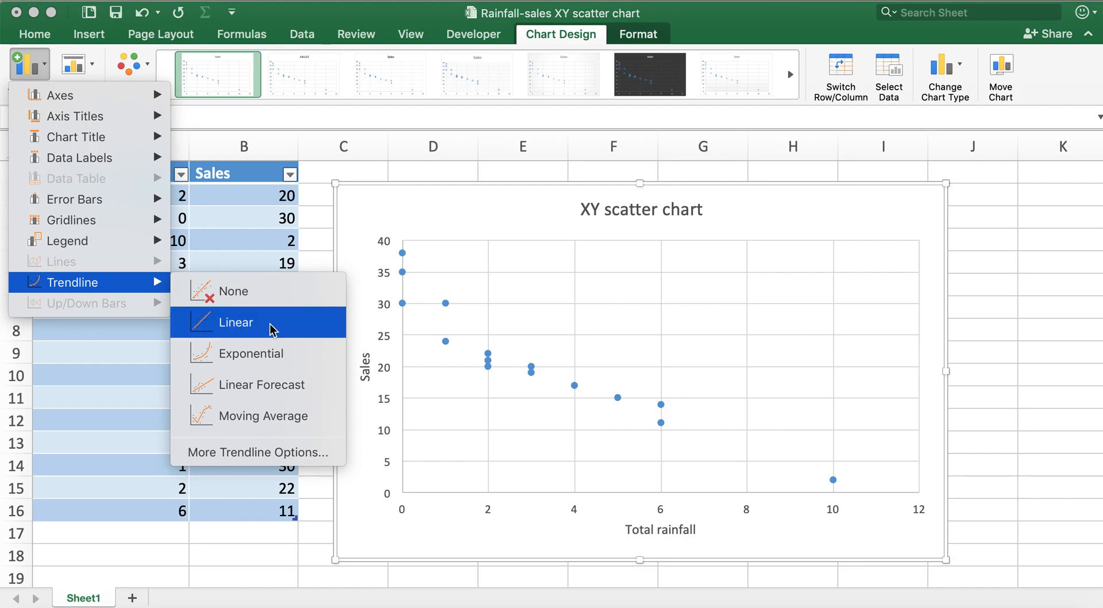
left_click(235, 322)
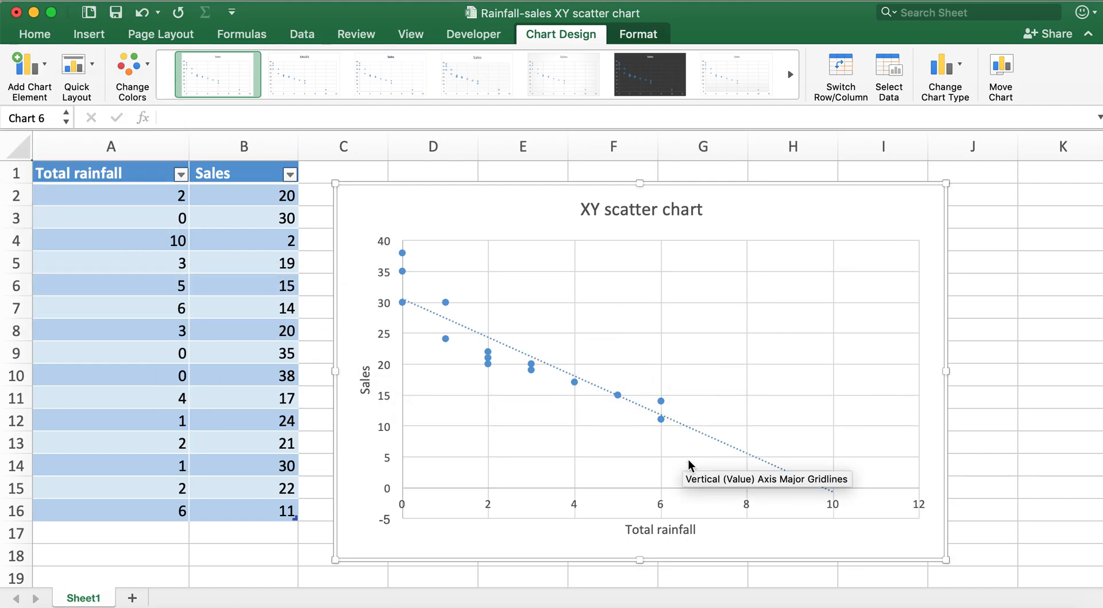
mouse_move(413, 311)
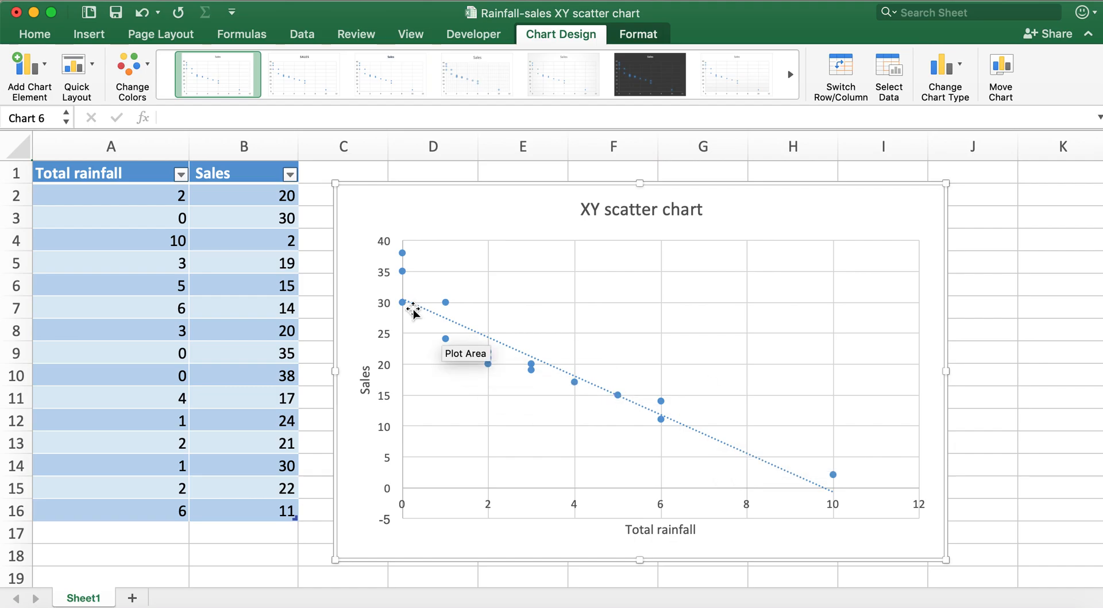
mouse_move(941, 566)
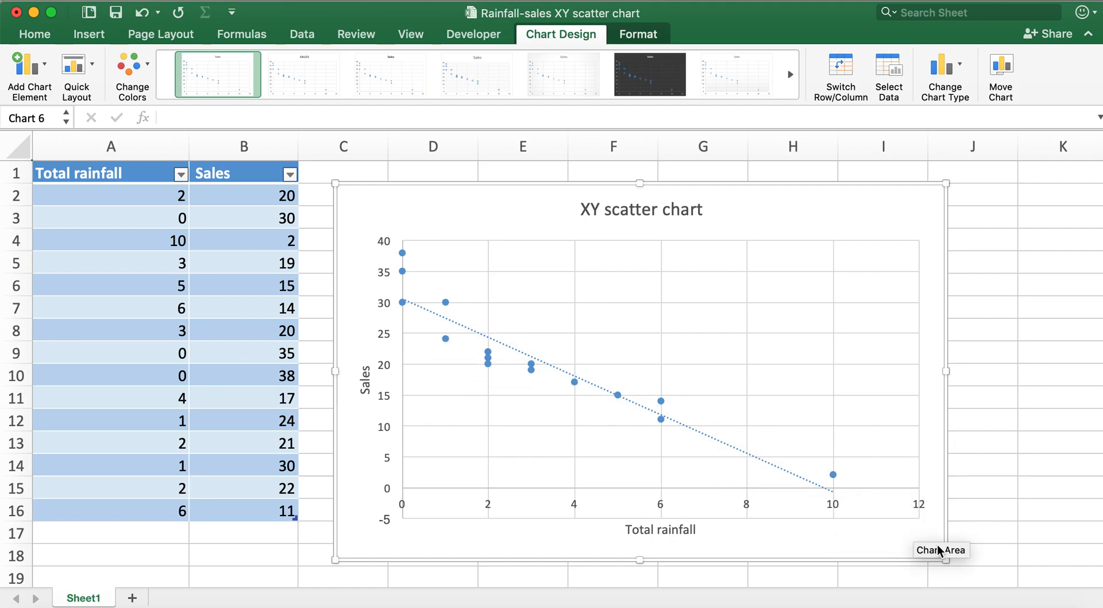
mouse_move(485, 336)
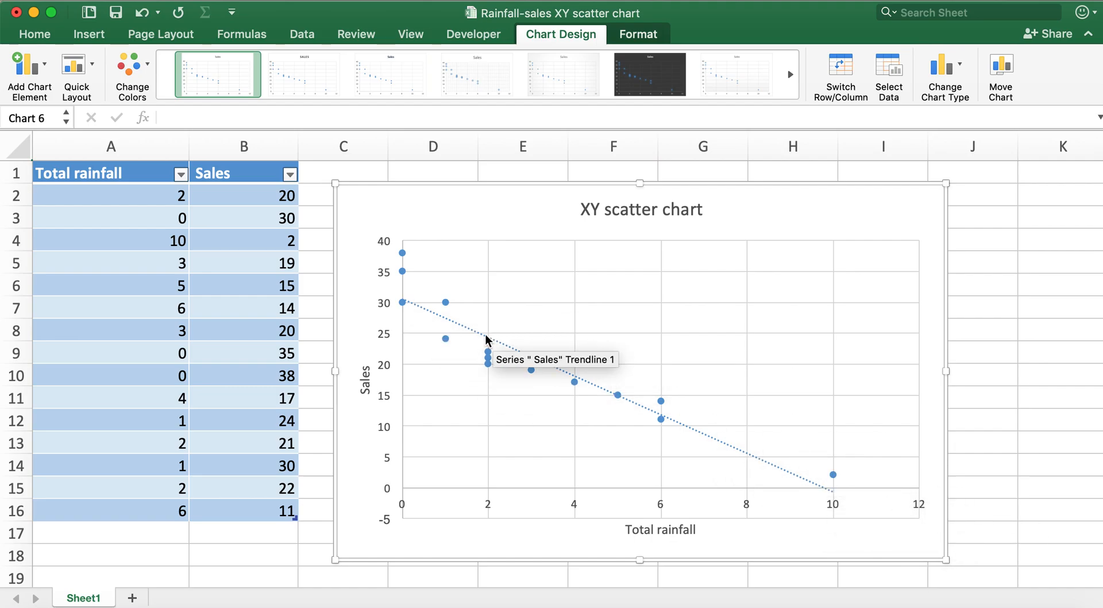
mouse_move(859, 500)
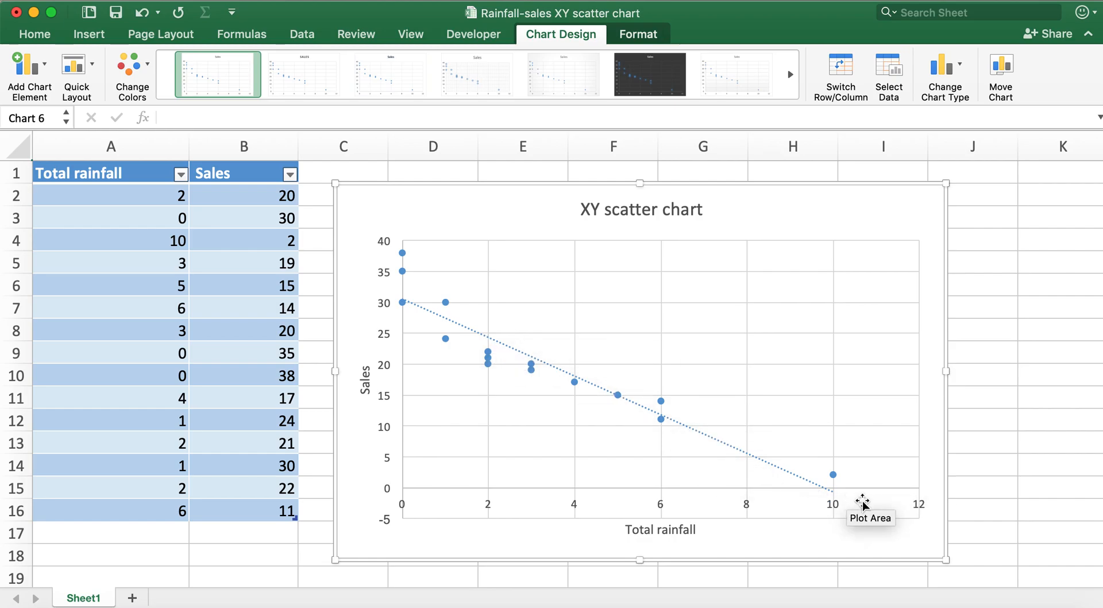
mouse_move(517, 352)
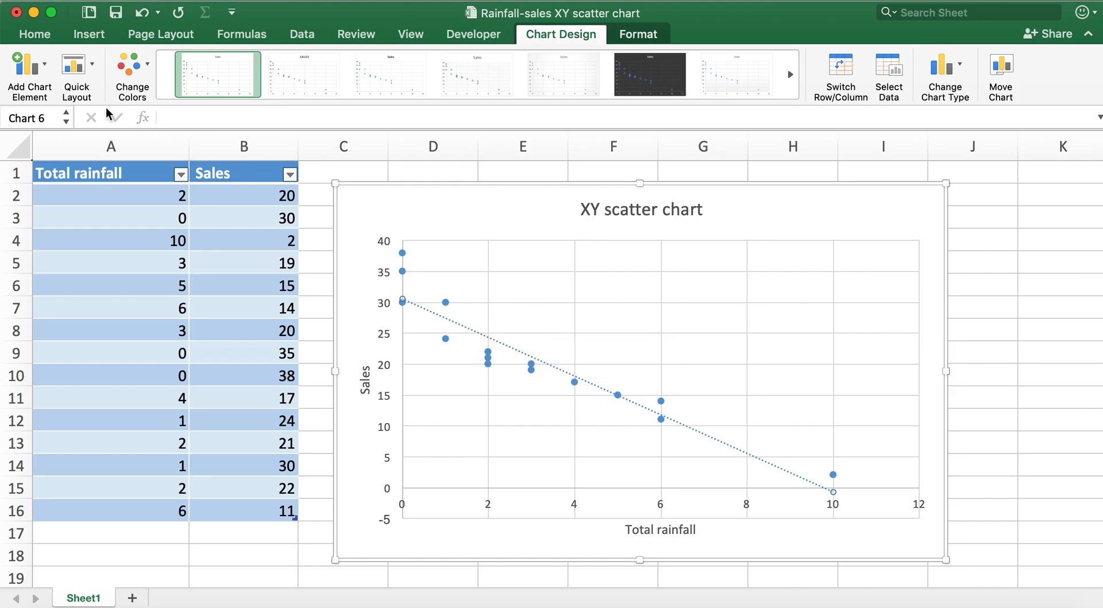
Step: Format the trendline as a solid line with 2.5 pt width
left_click(23, 69)
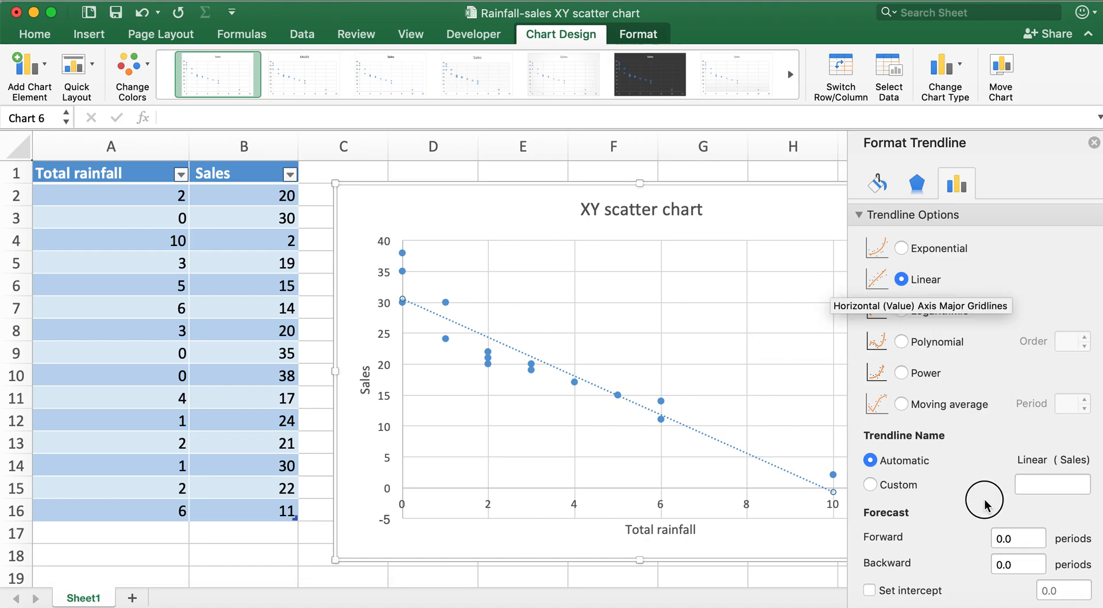
mouse_move(882, 516)
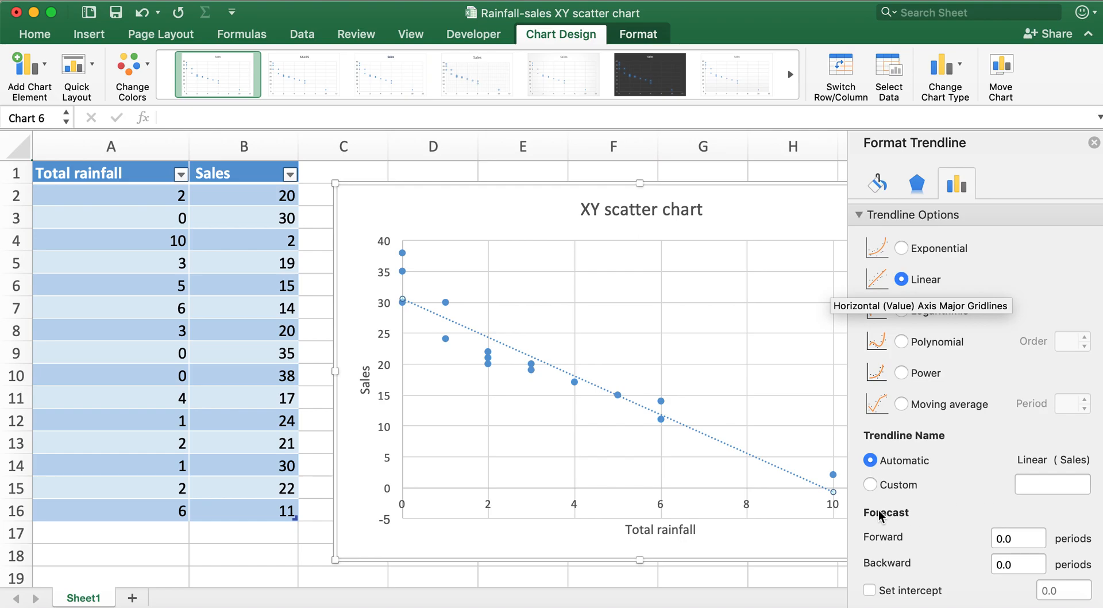
left_click(869, 485)
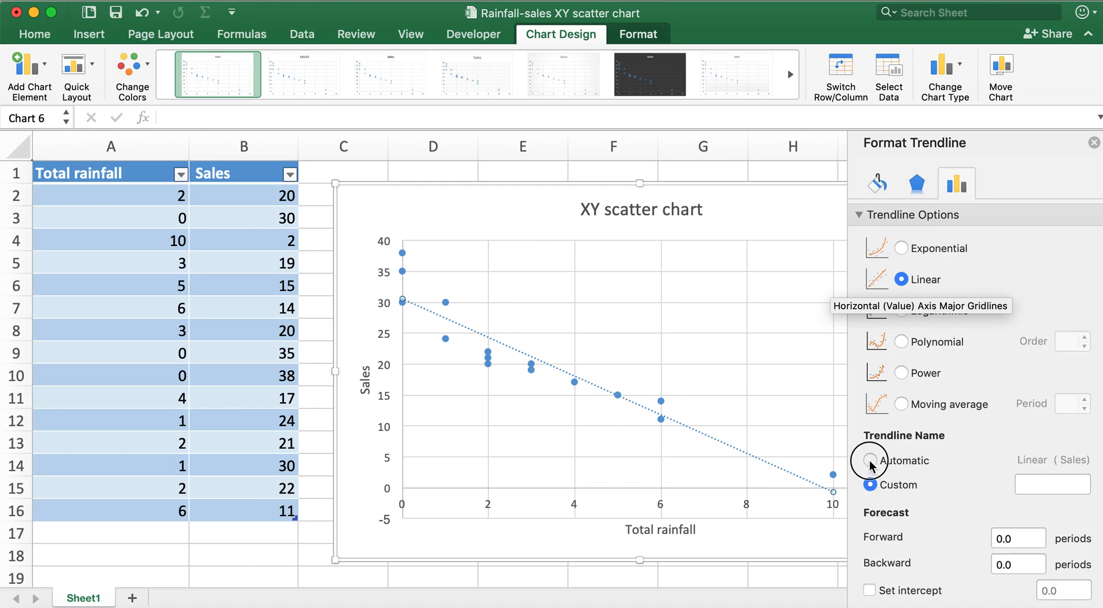
left_click(869, 460)
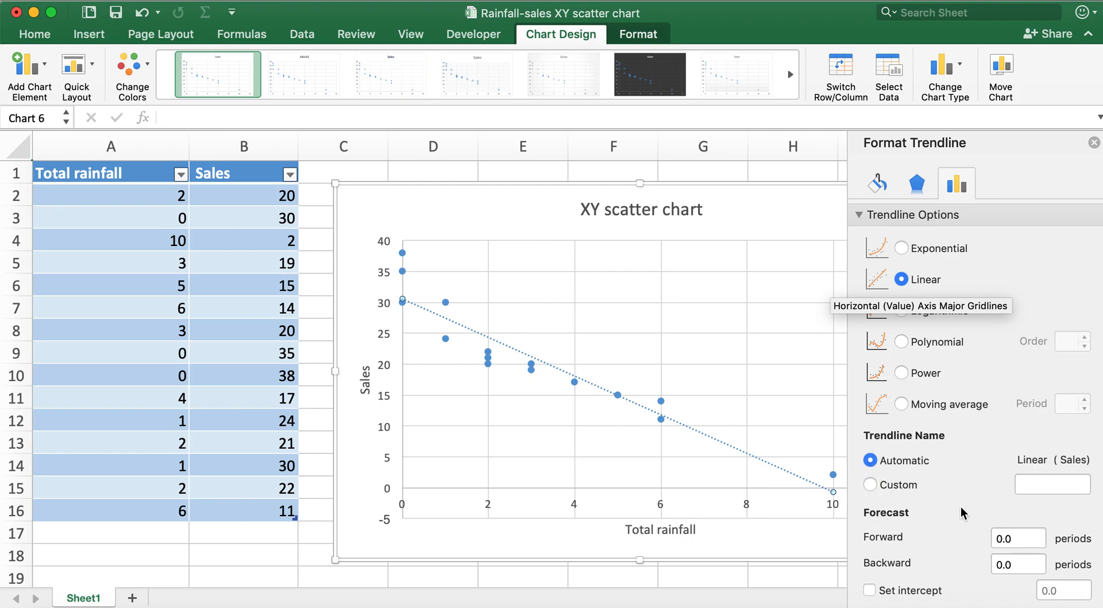
left_click(877, 183)
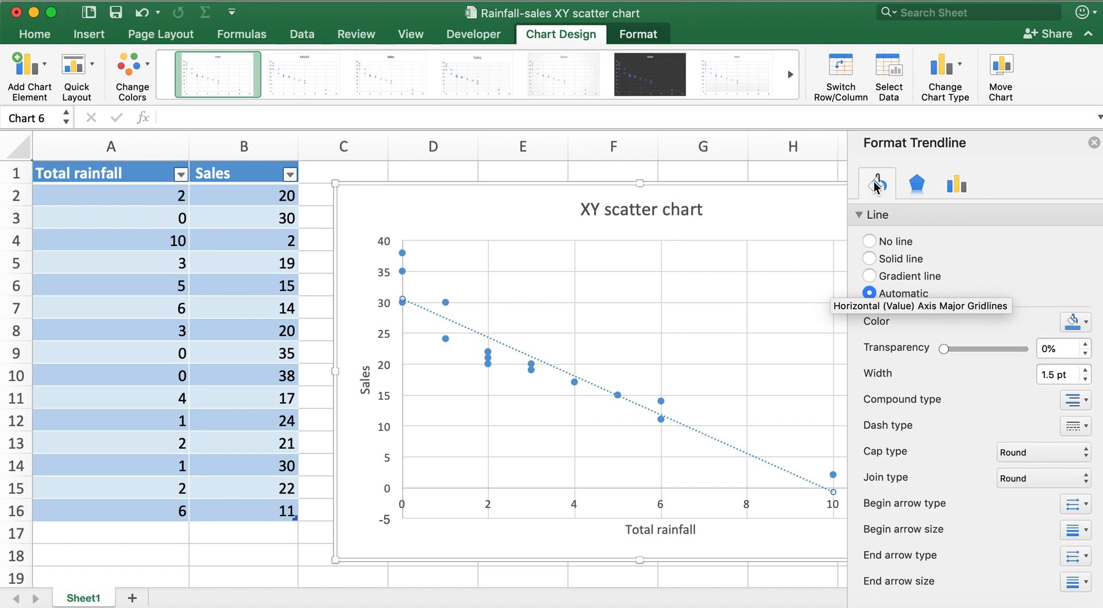
mouse_move(1069, 374)
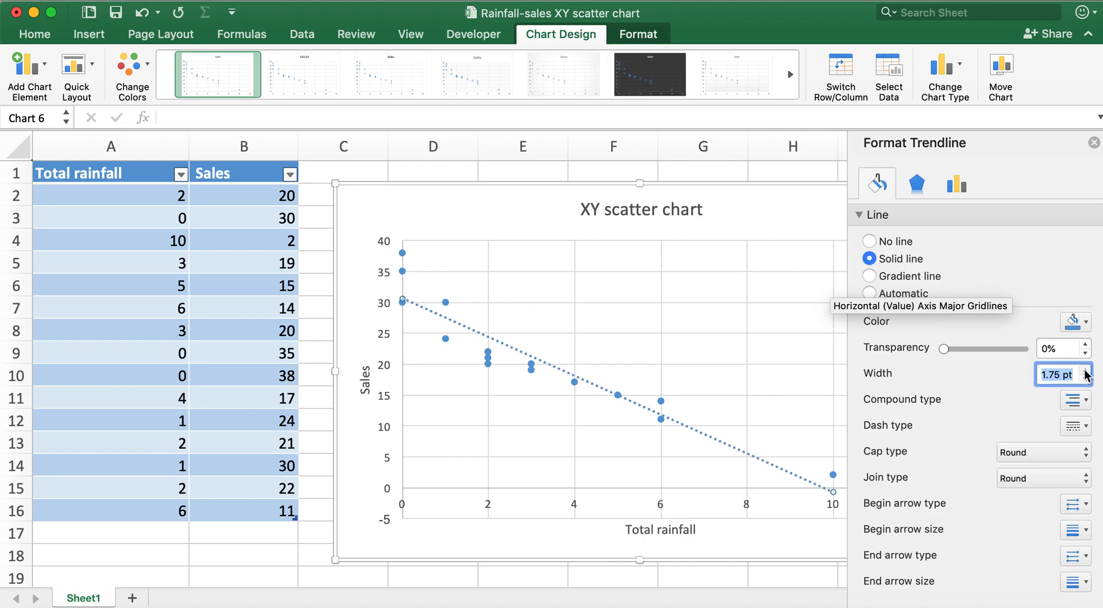
left_click(1087, 370)
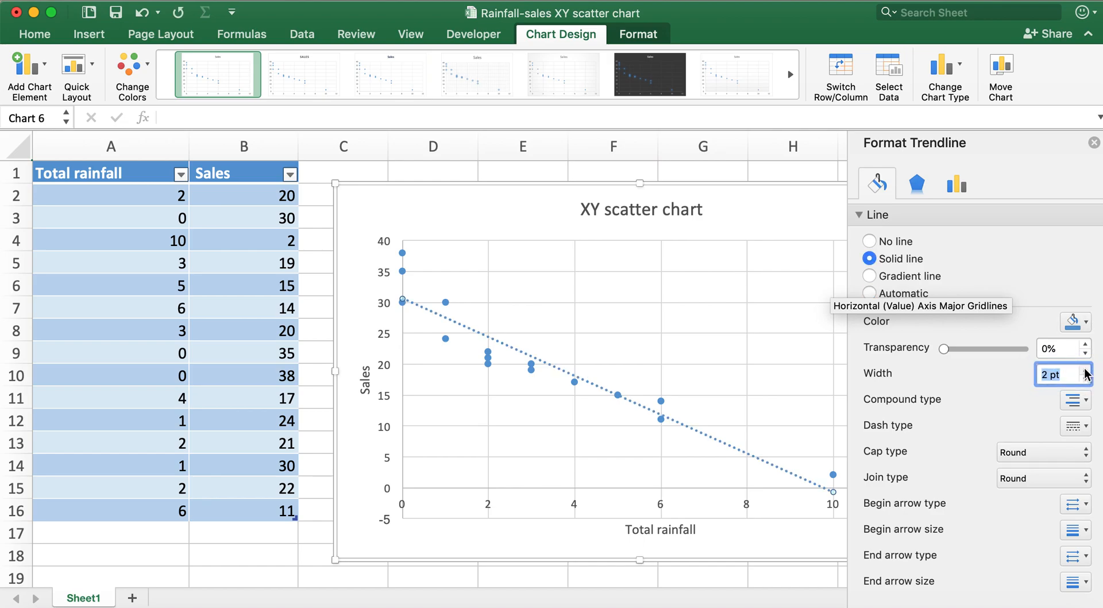
left_click(1085, 367)
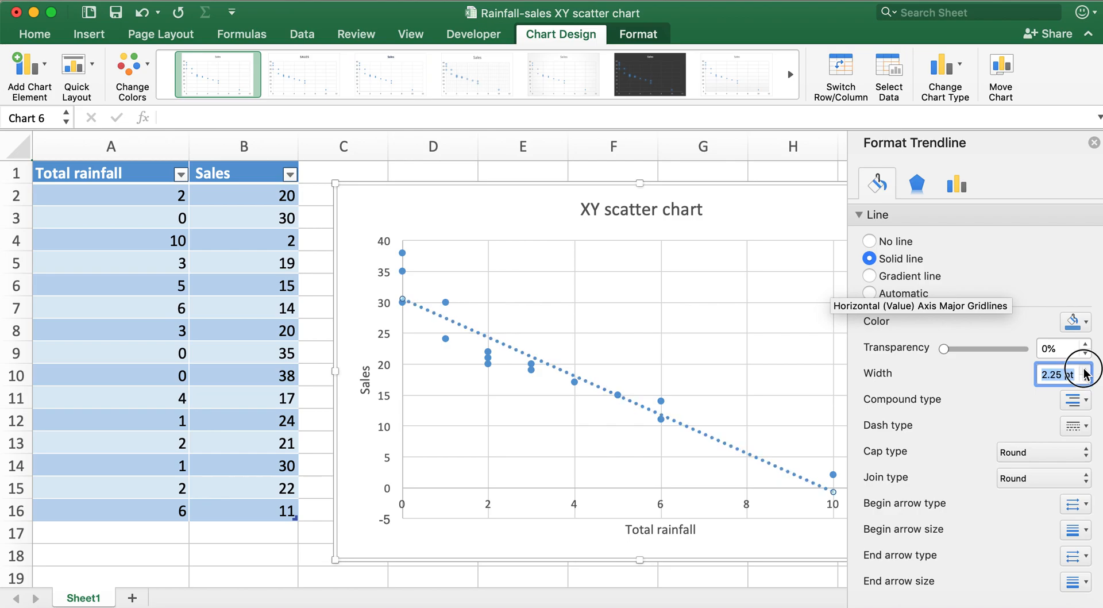
left_click(1087, 369)
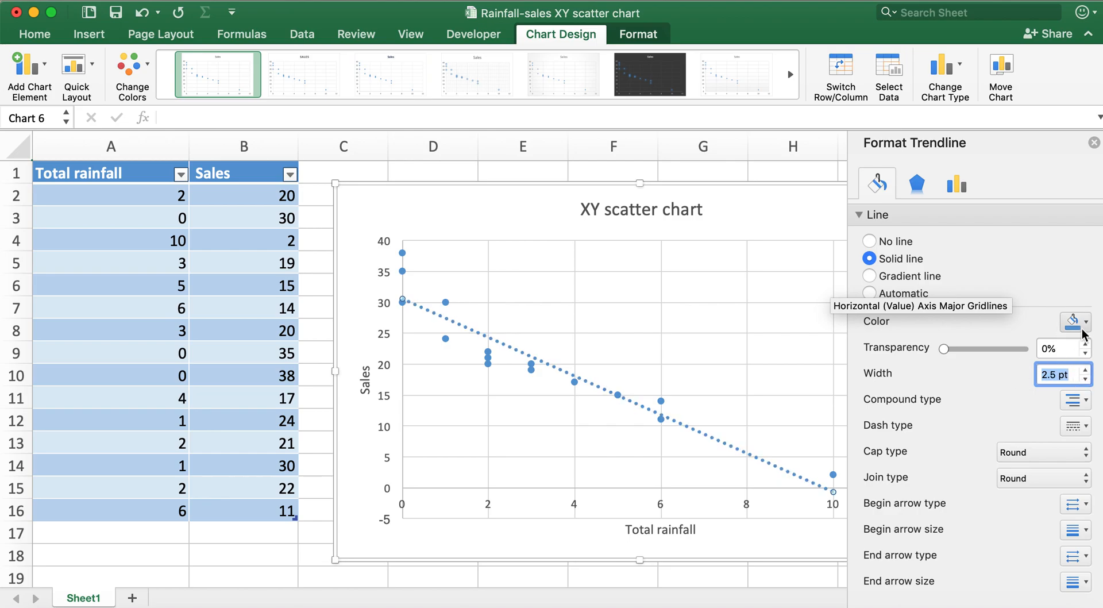
Step: Try red and light green, settle on dark green, then close the Format Trendline pane
left_click(1086, 322)
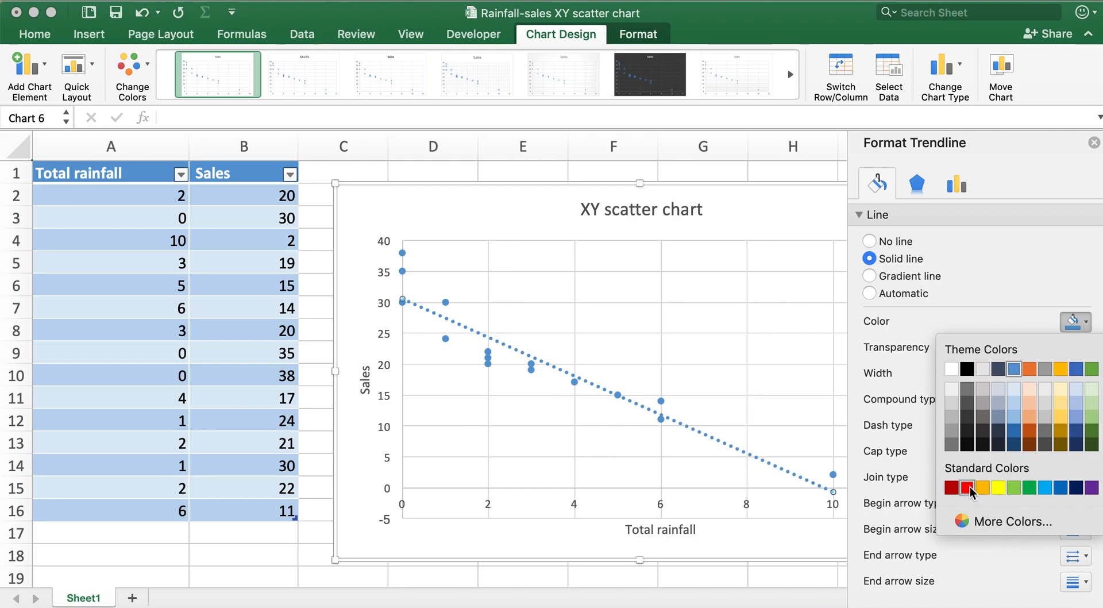
left_click(968, 487)
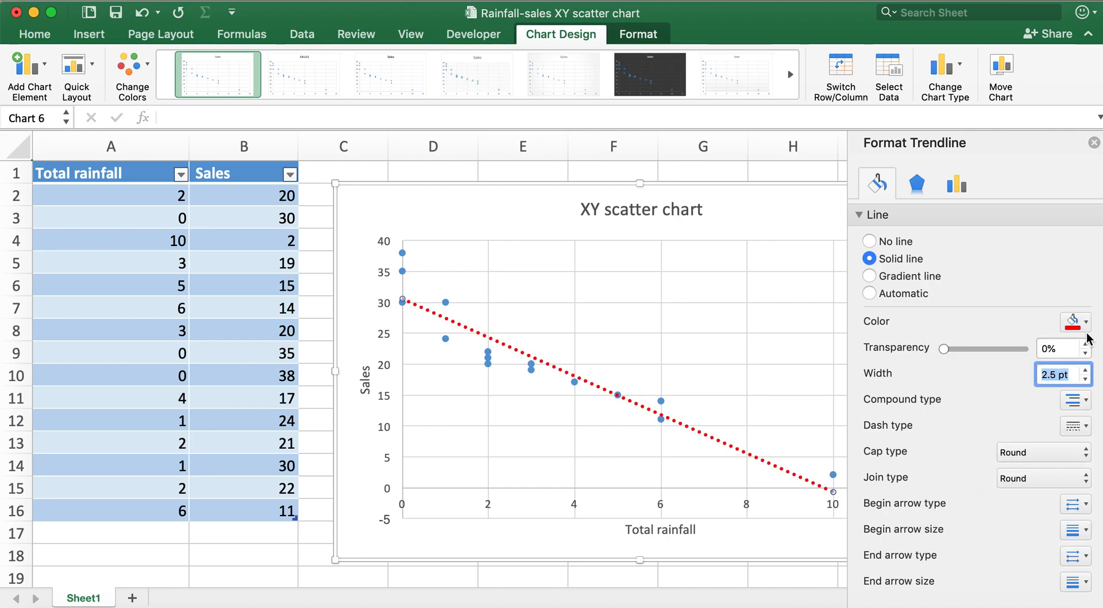
left_click(1087, 322)
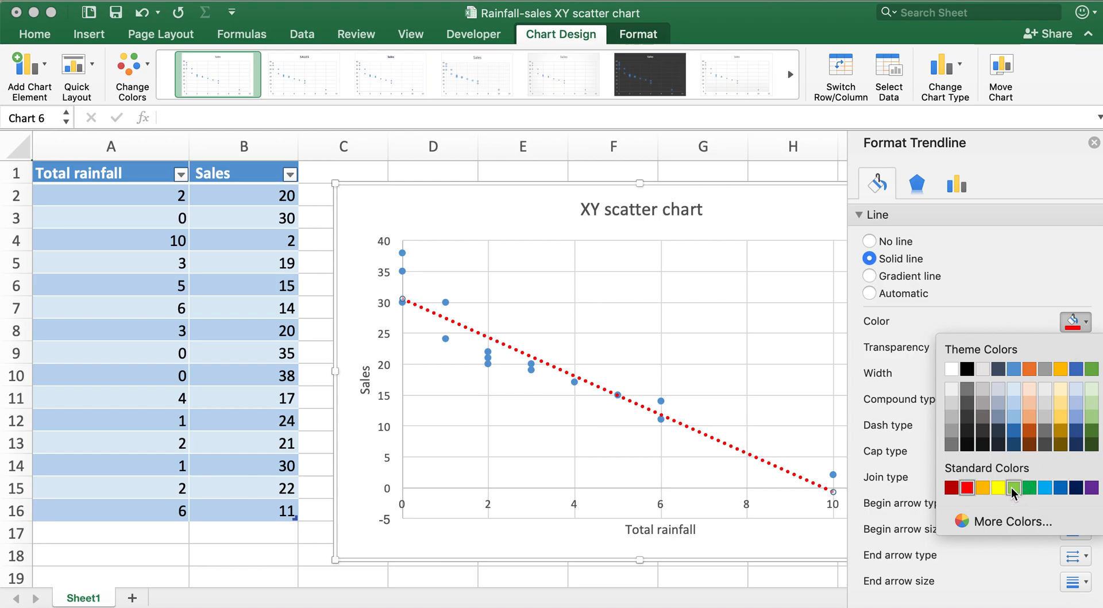
left_click(1013, 488)
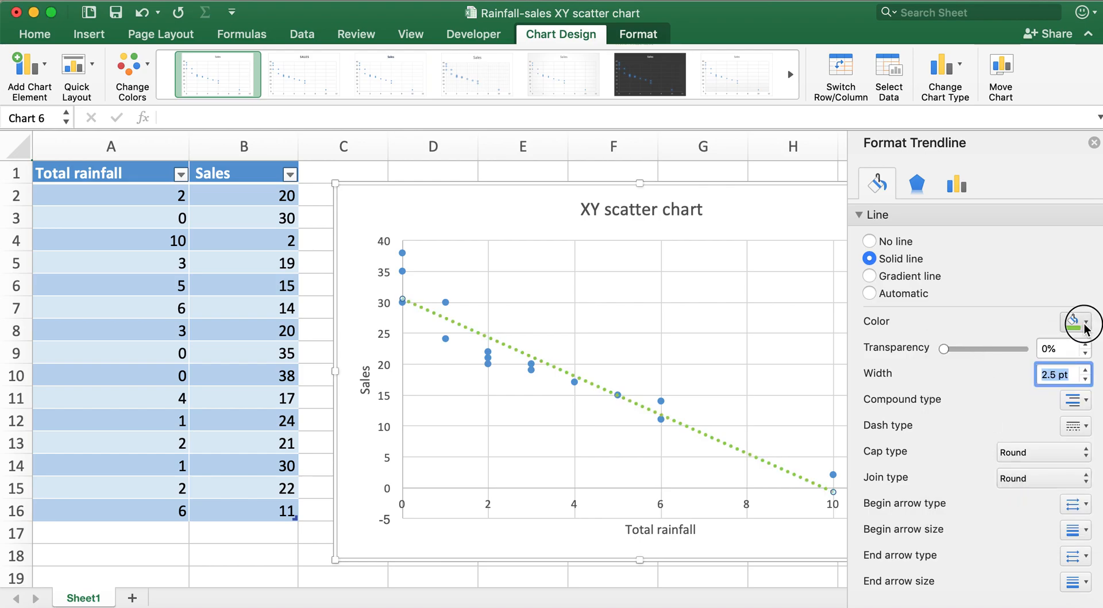
left_click(1085, 321)
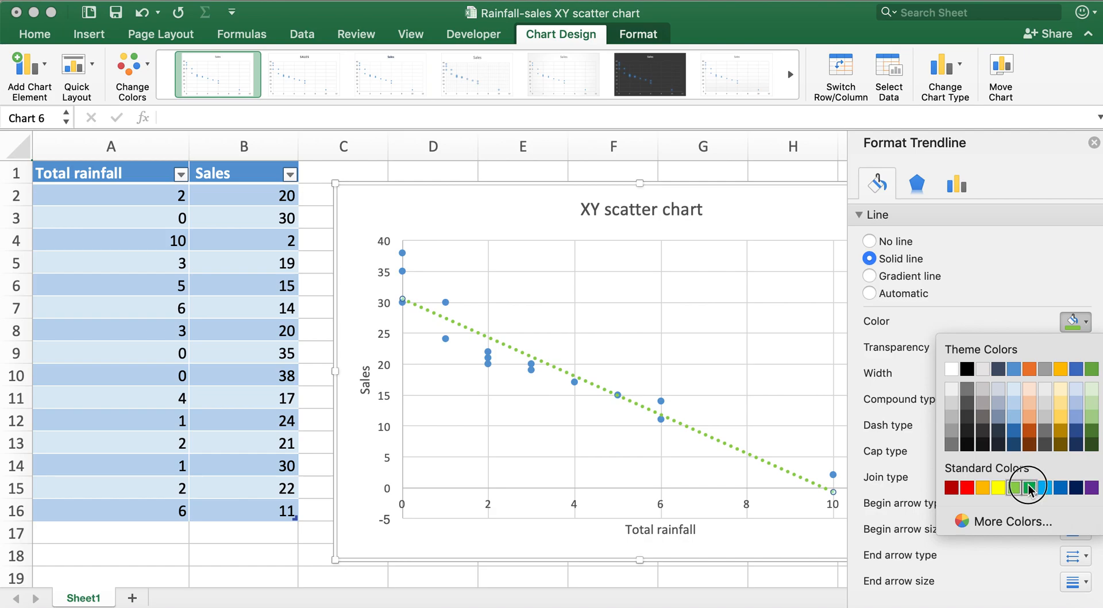
left_click(1031, 489)
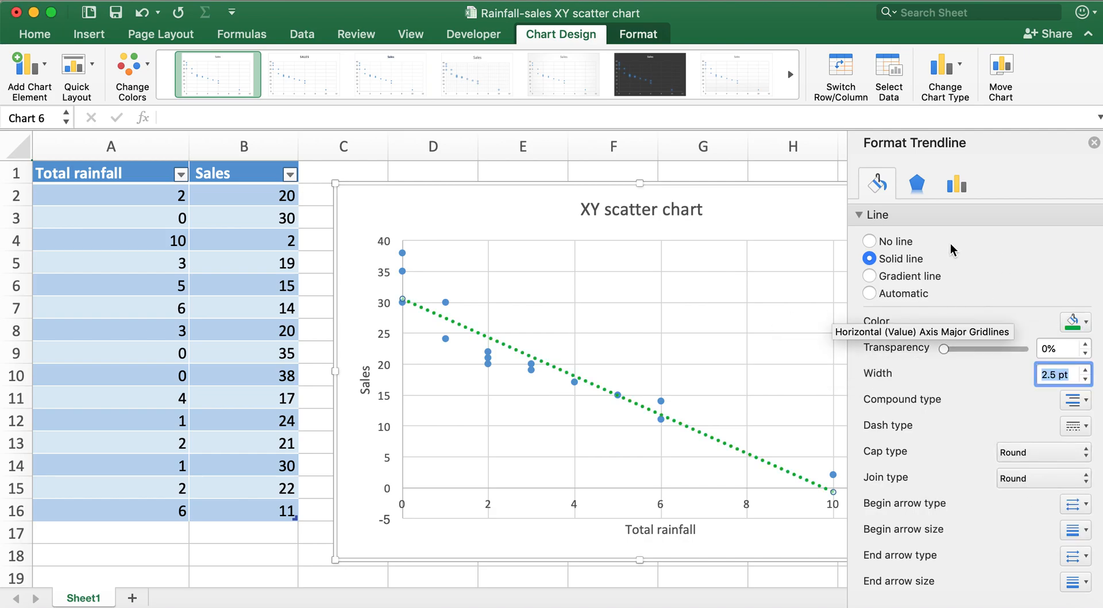
mouse_move(844, 324)
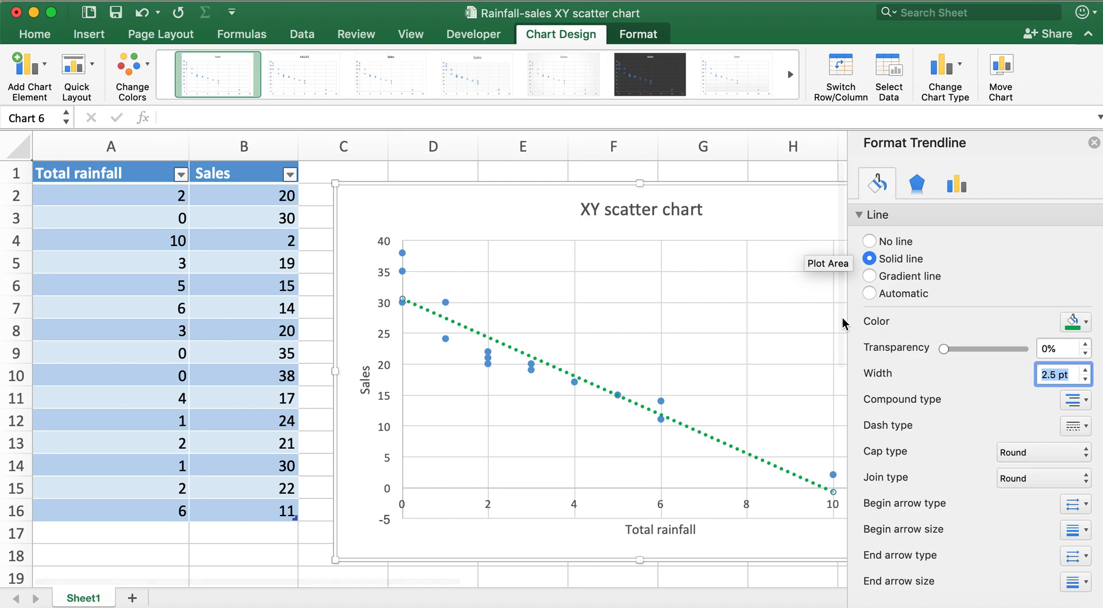
mouse_move(1073, 164)
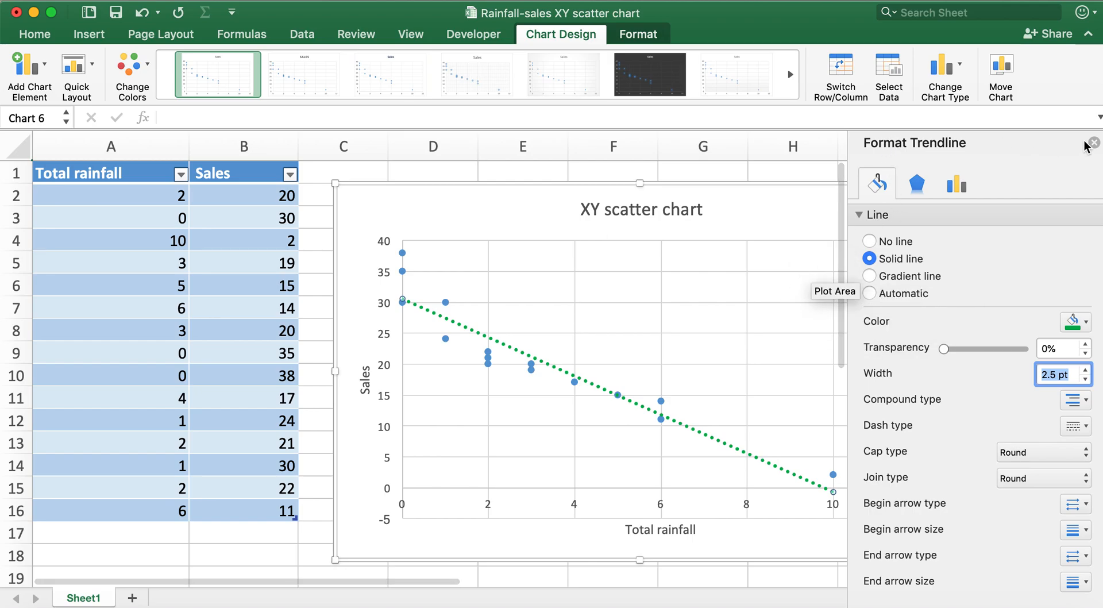
left_click(1077, 143)
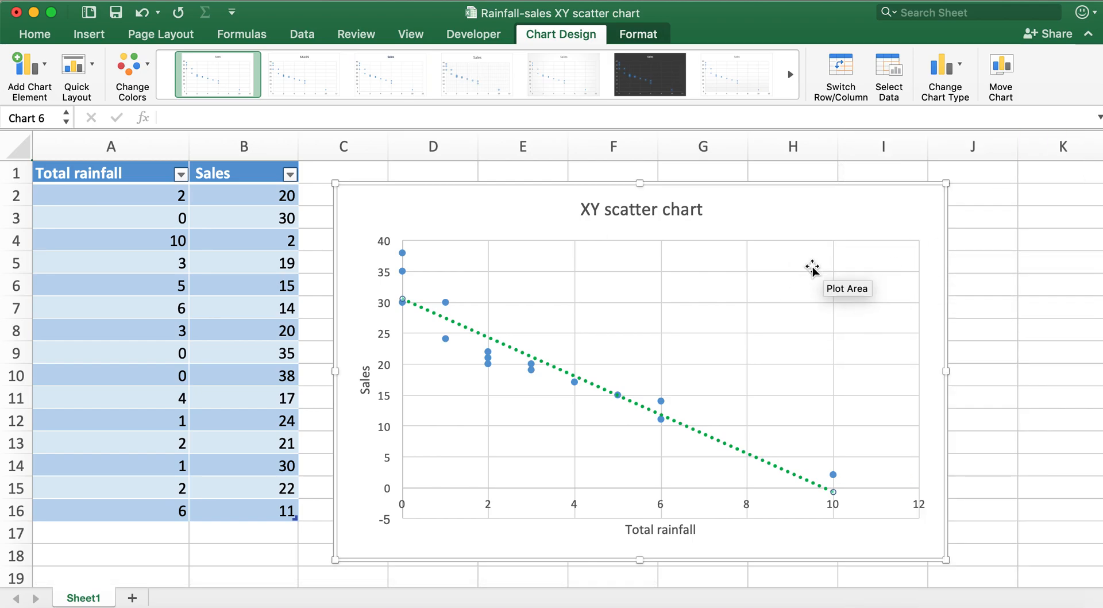
mouse_move(932, 539)
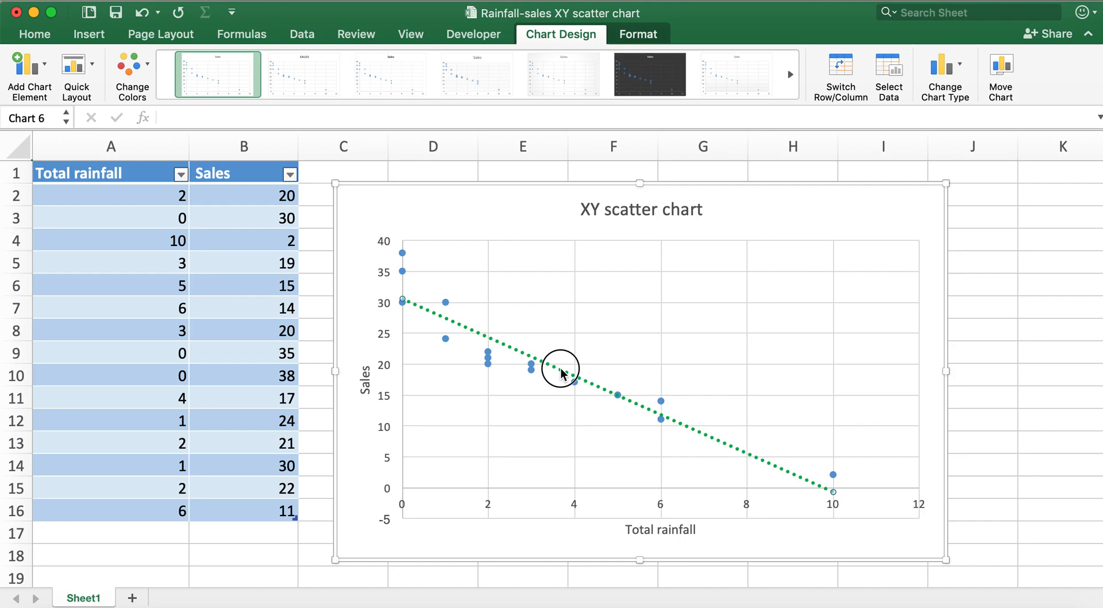
Step: Set the trendline's dash type to solid and its colour to blue
double_click(561, 372)
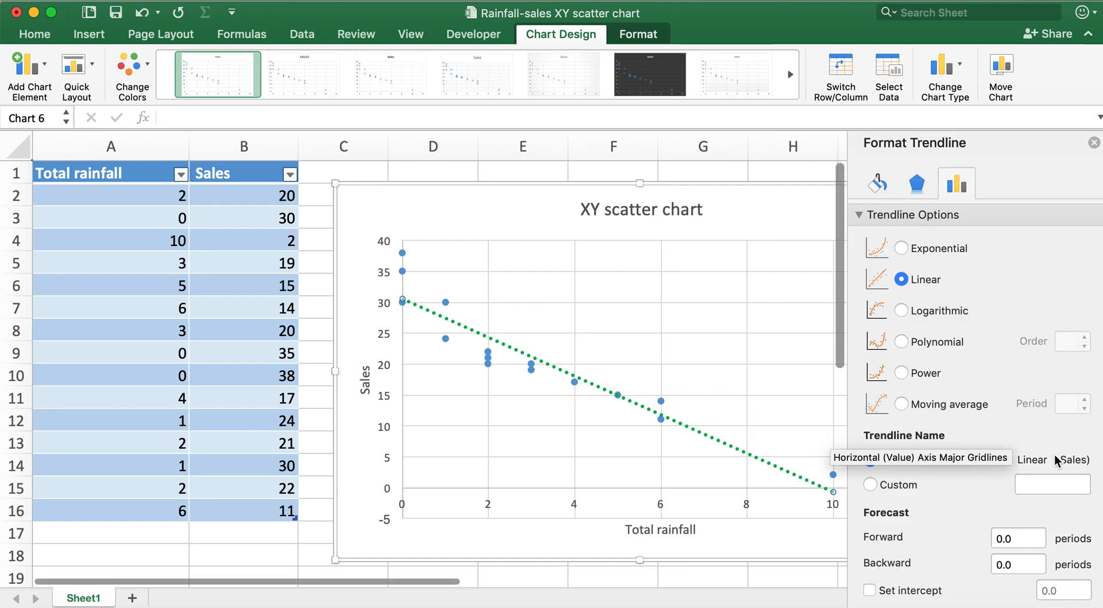
mouse_move(877, 183)
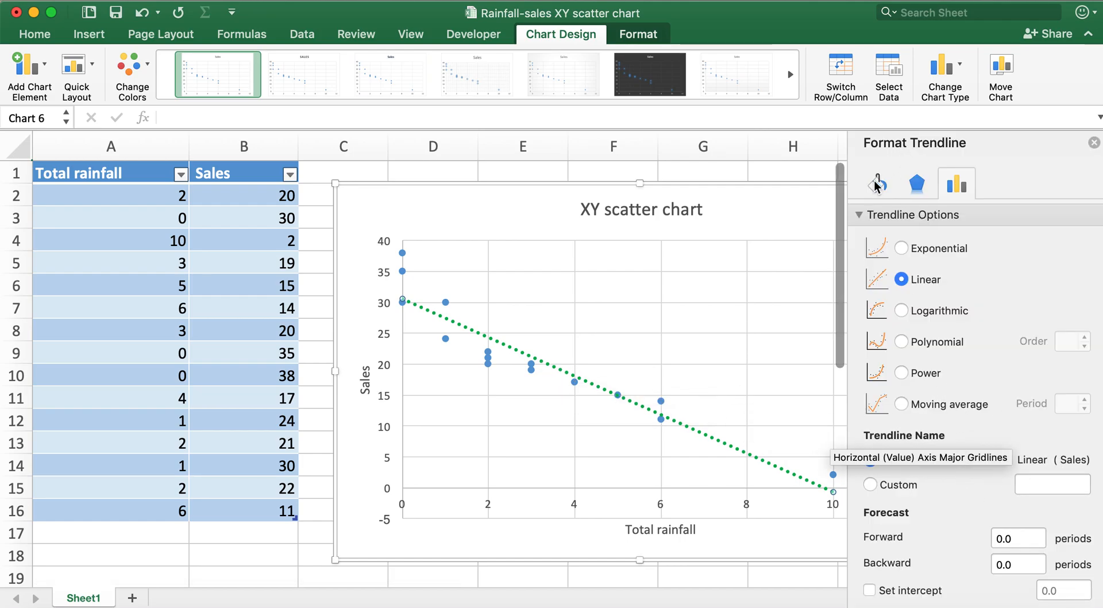
left_click(878, 183)
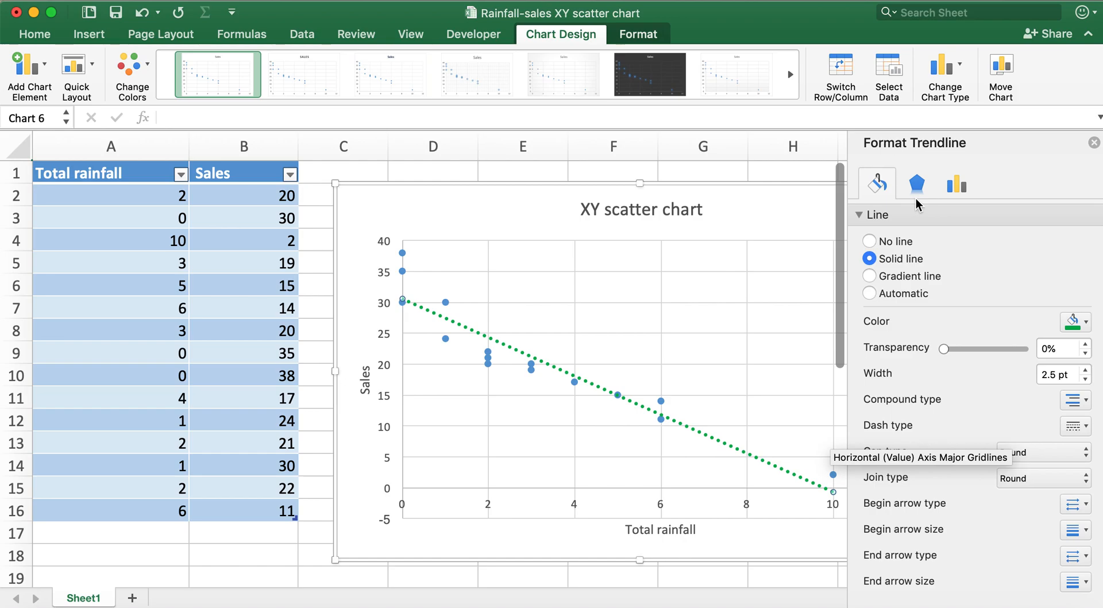
mouse_move(978, 387)
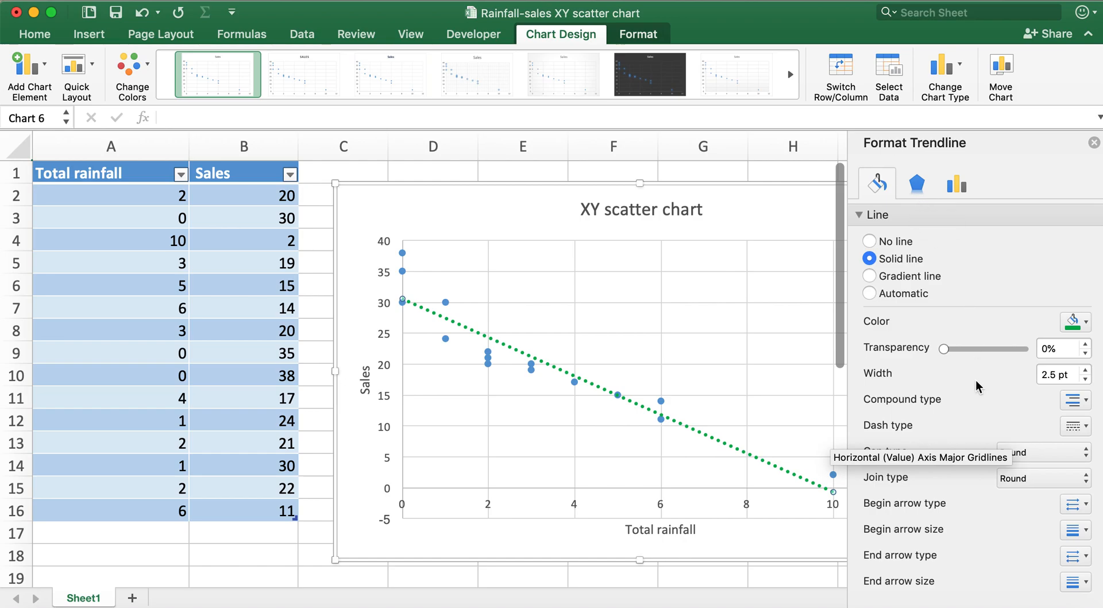
left_click(1081, 426)
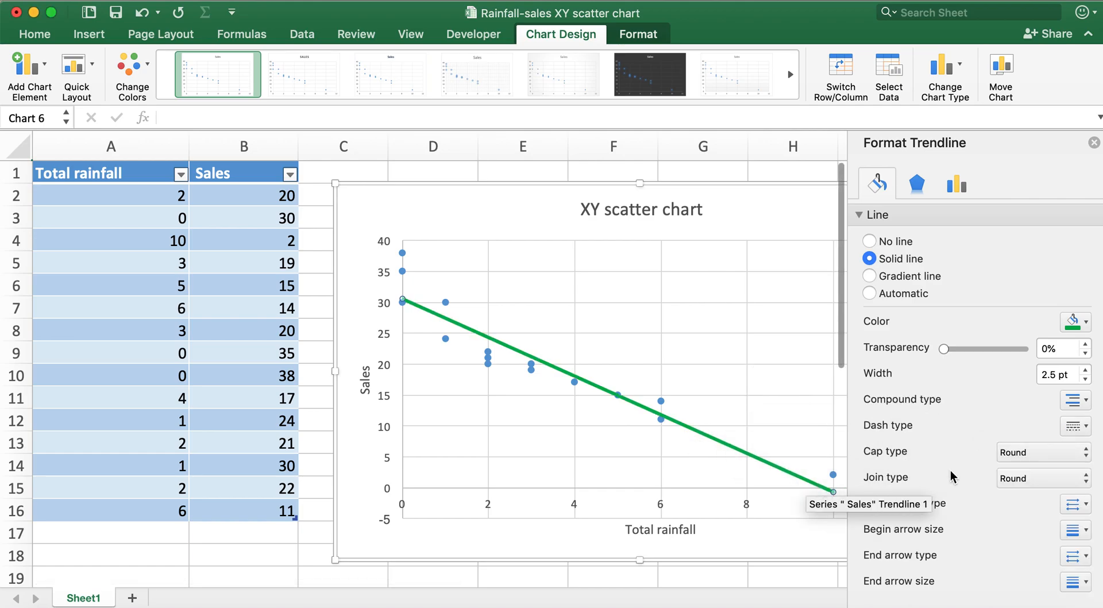
left_click(1085, 322)
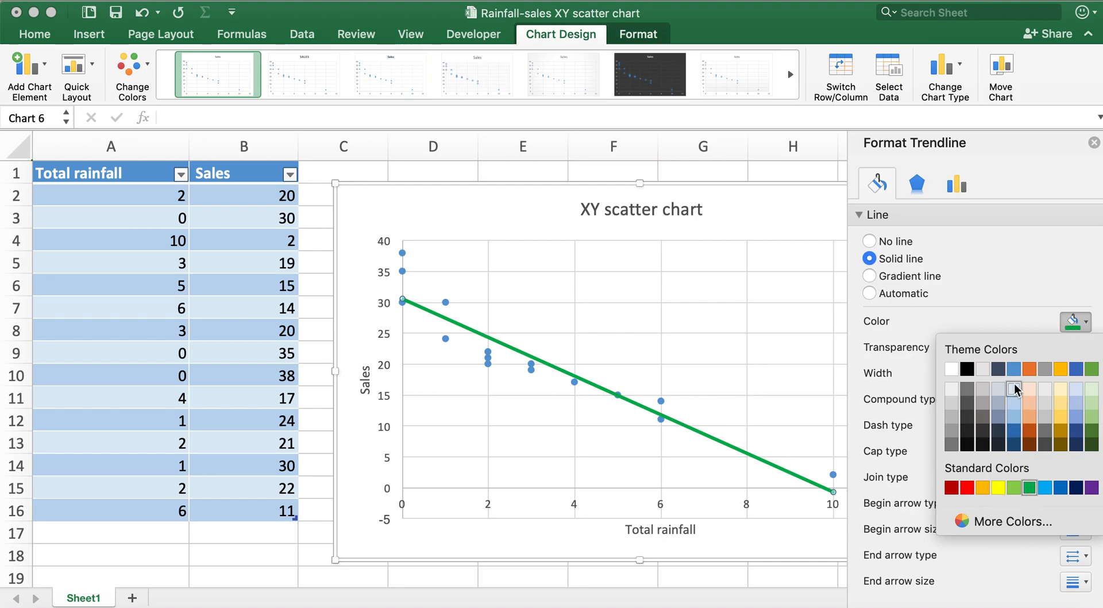
left_click(1015, 388)
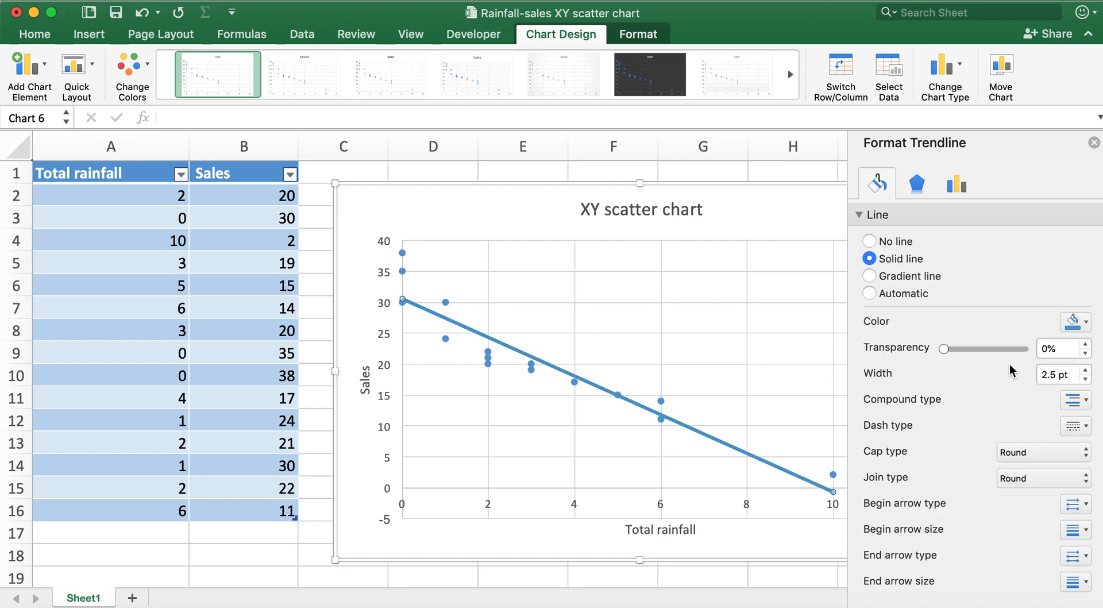
mouse_move(773, 229)
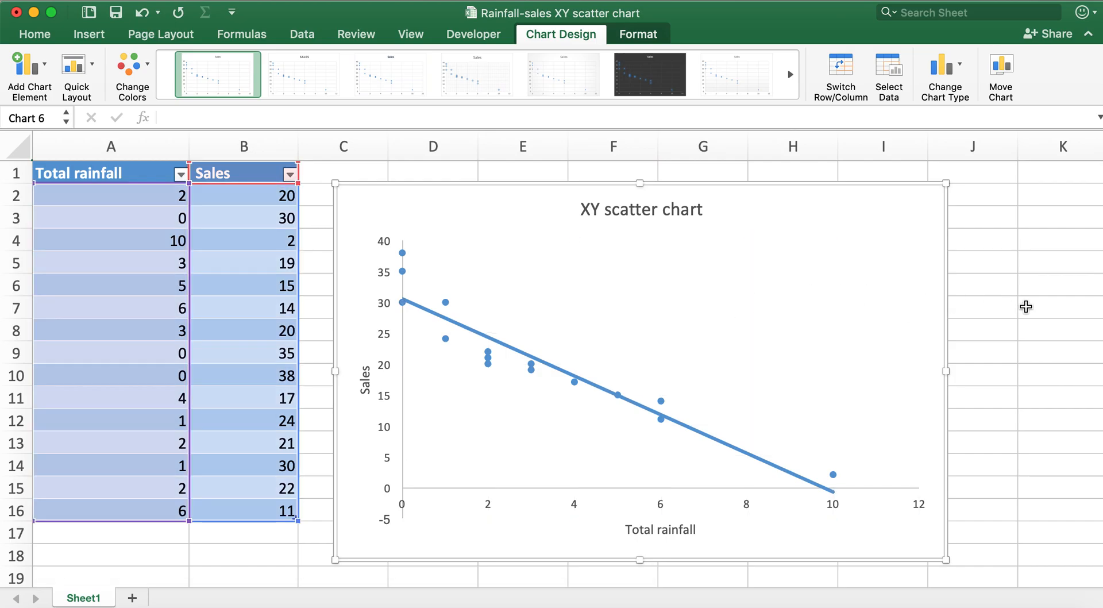
mouse_move(930, 375)
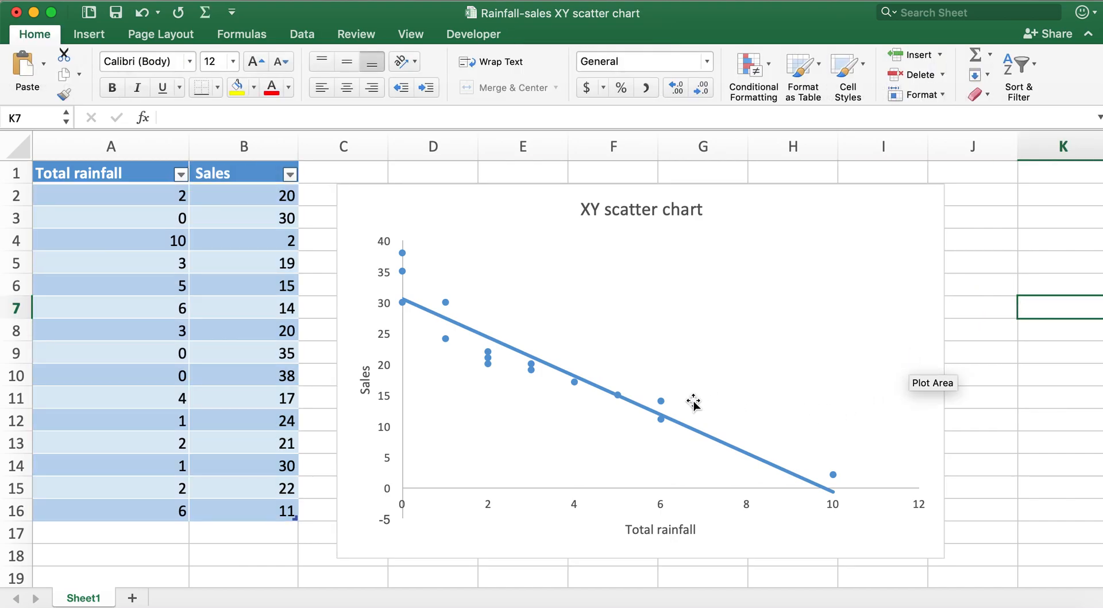
mouse_move(761, 254)
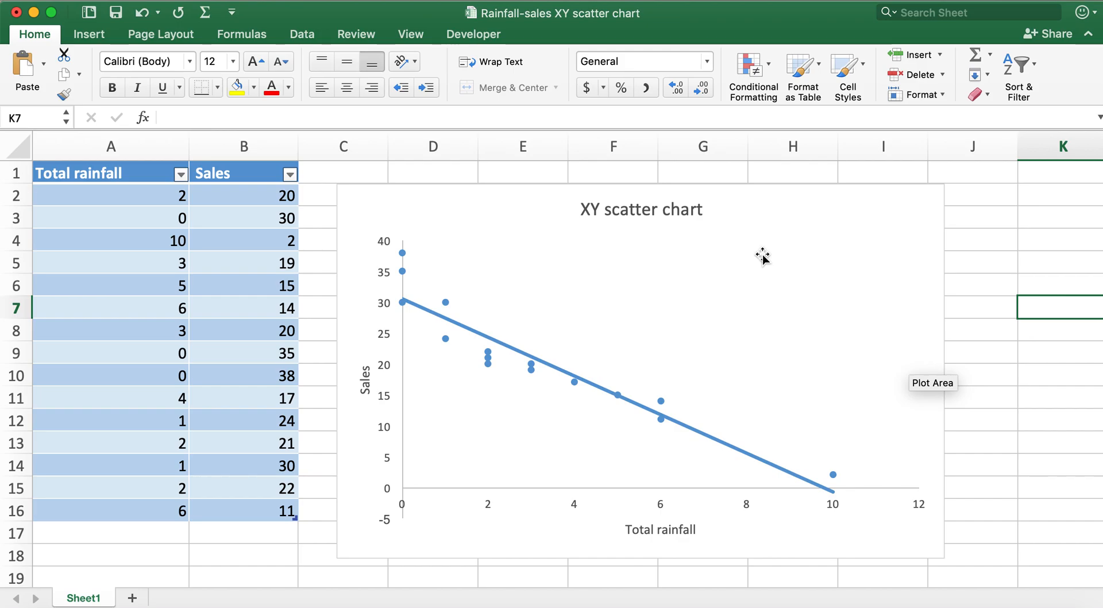
mouse_move(1032, 239)
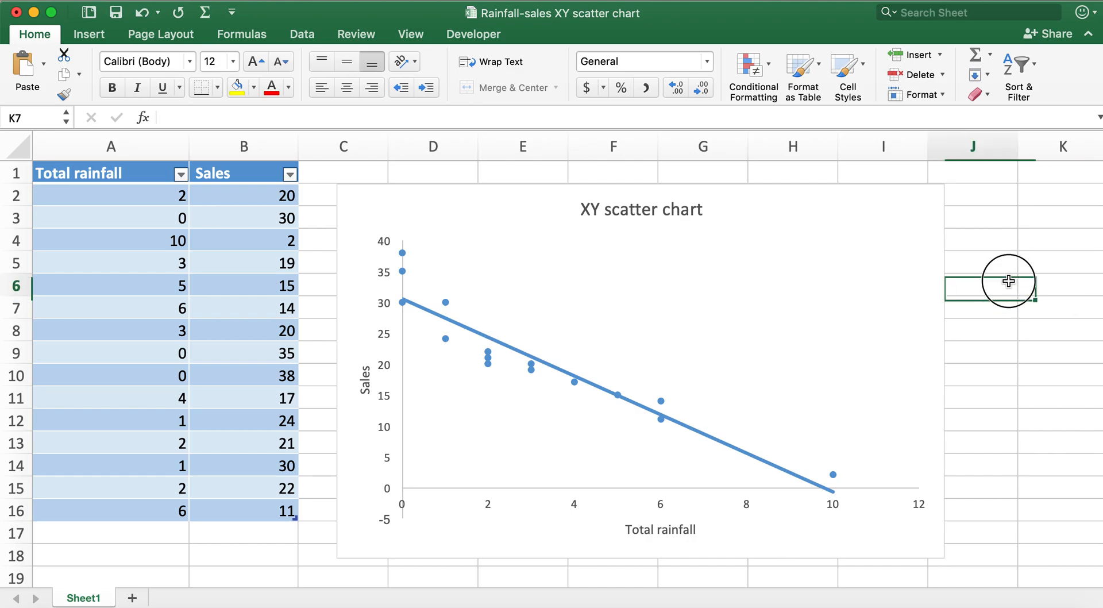
Step: Deselect the finished scatter chart by clicking a worksheet cell to view the result
left_click(980, 284)
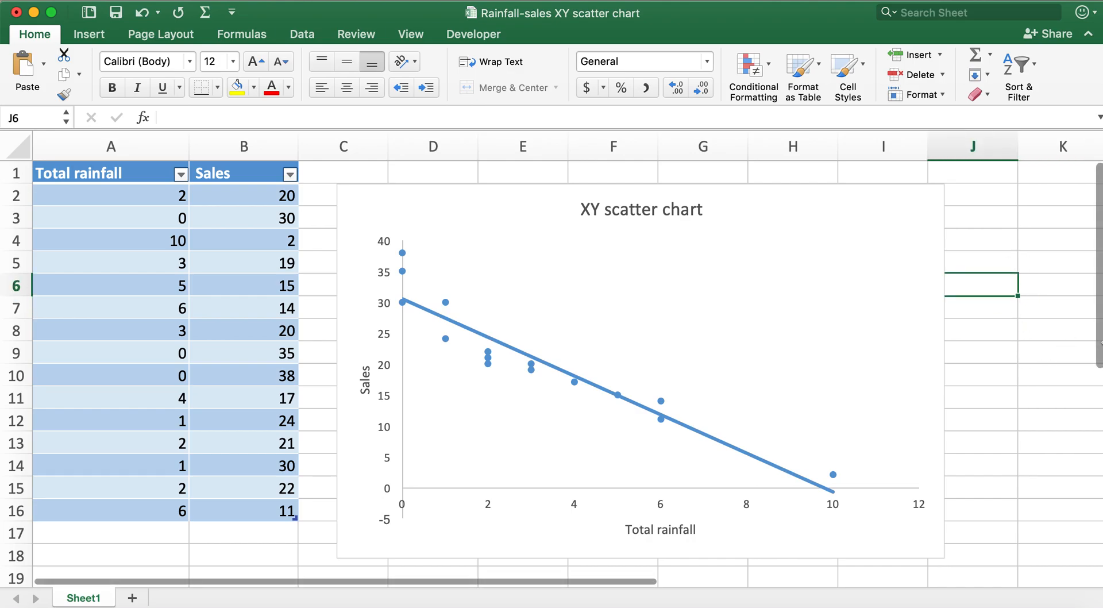